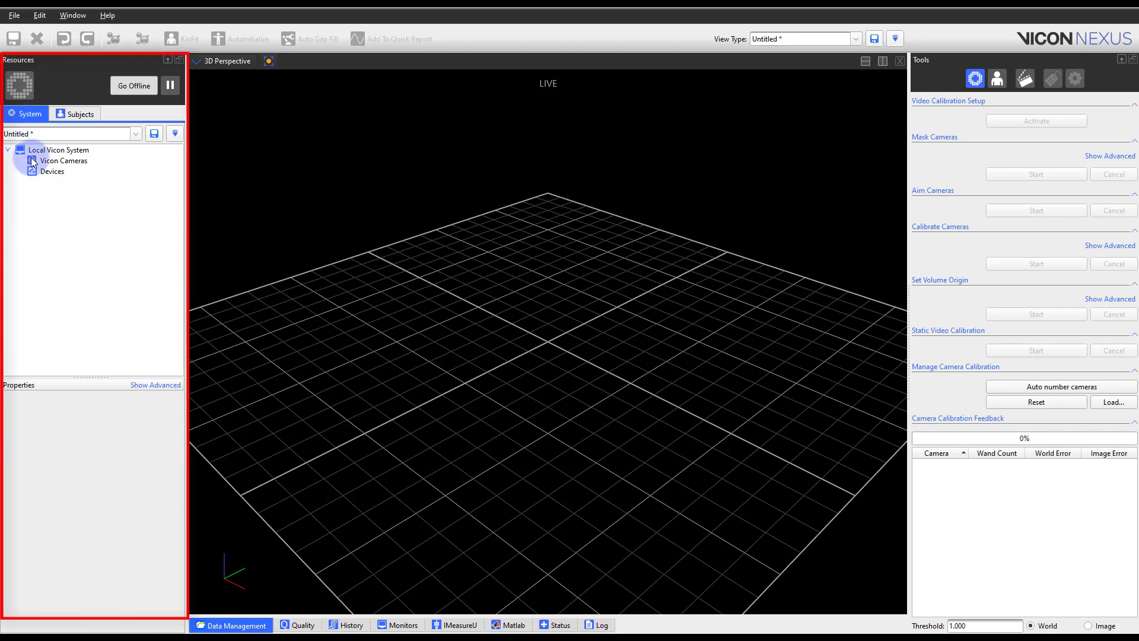
Add sensors TS-00349 and TS-00410 to the device whitelist, leaving TS-00385 unchecked.
right_click(51, 171)
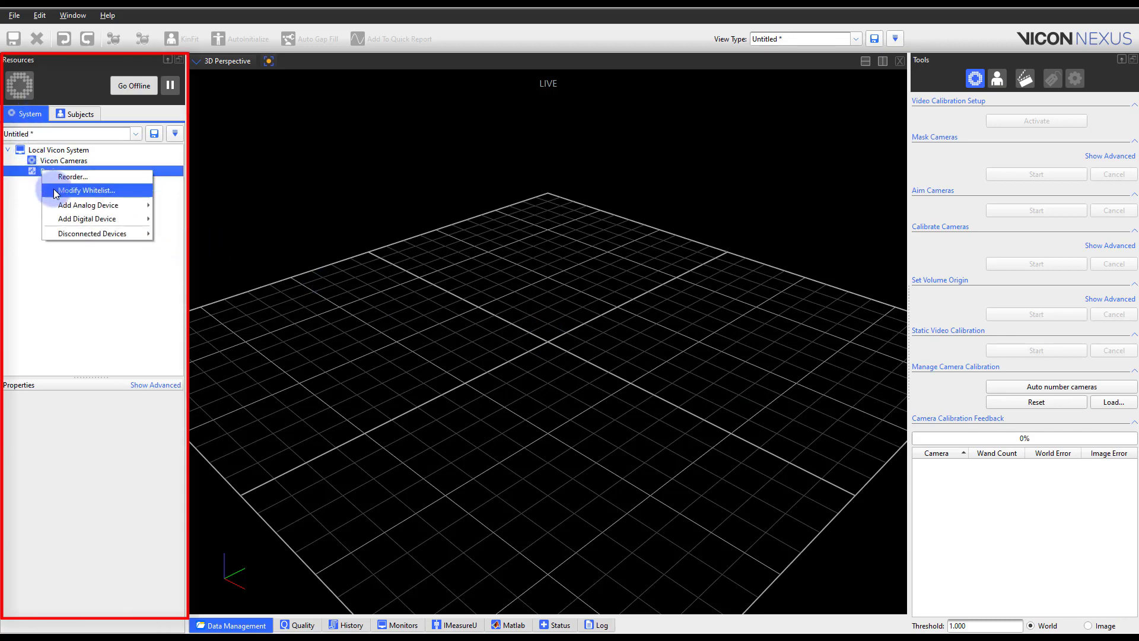
click(85, 190)
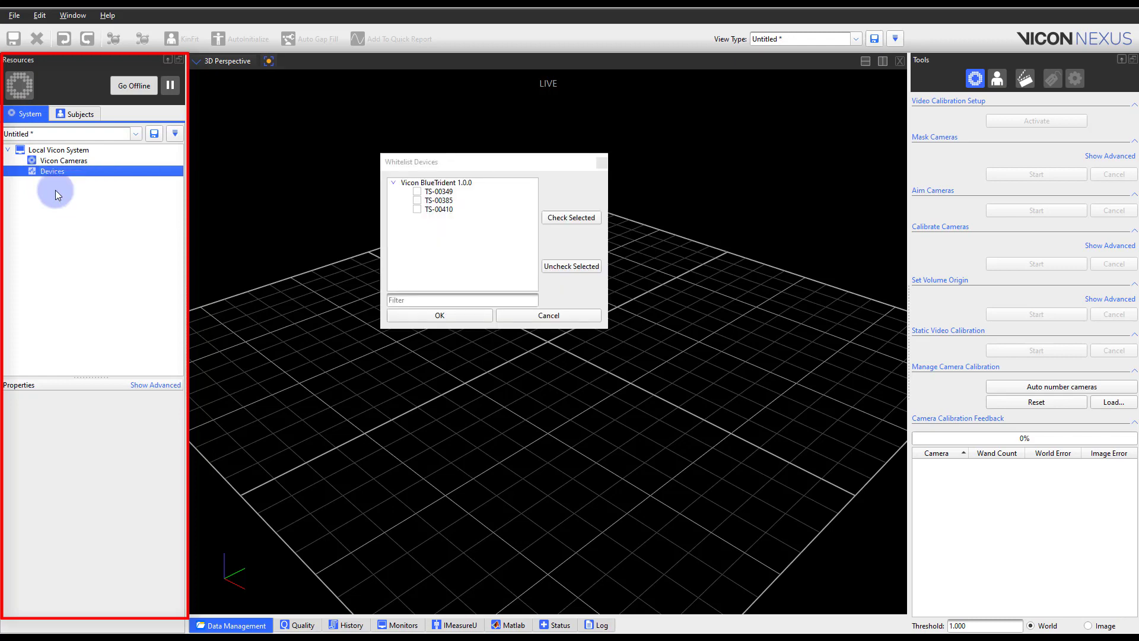
mouse_move(428, 240)
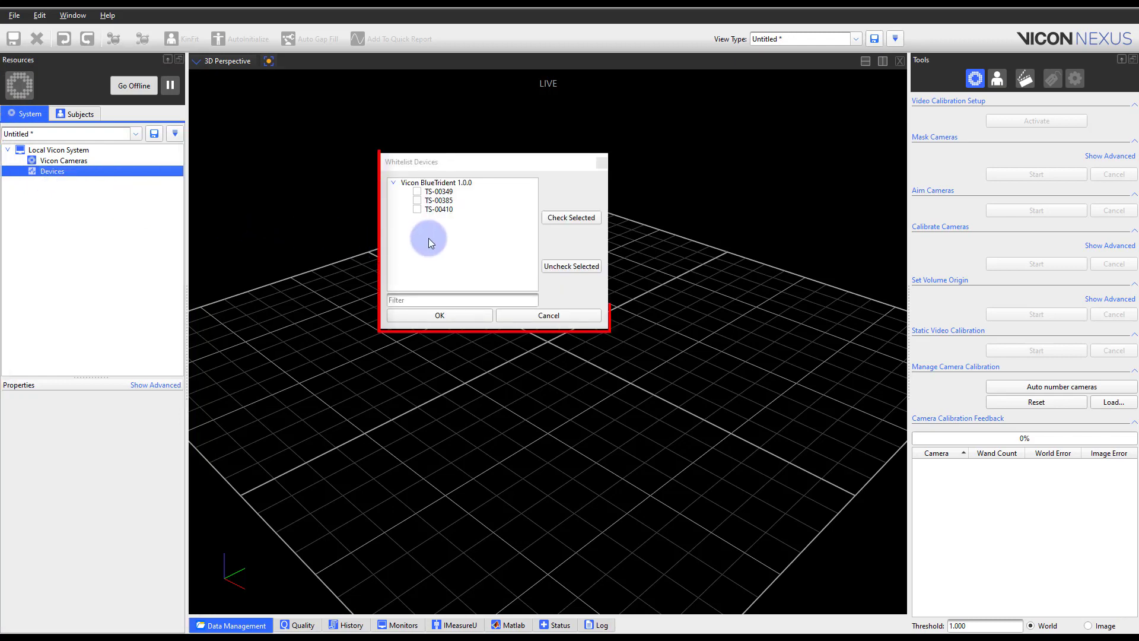
click(439, 192)
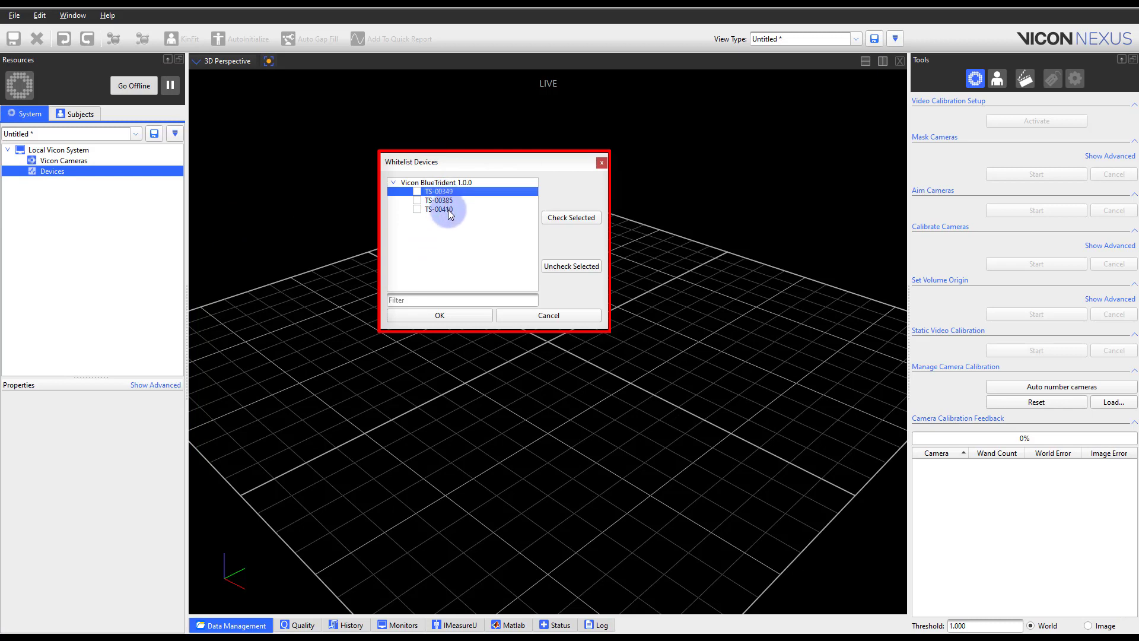
click(443, 209)
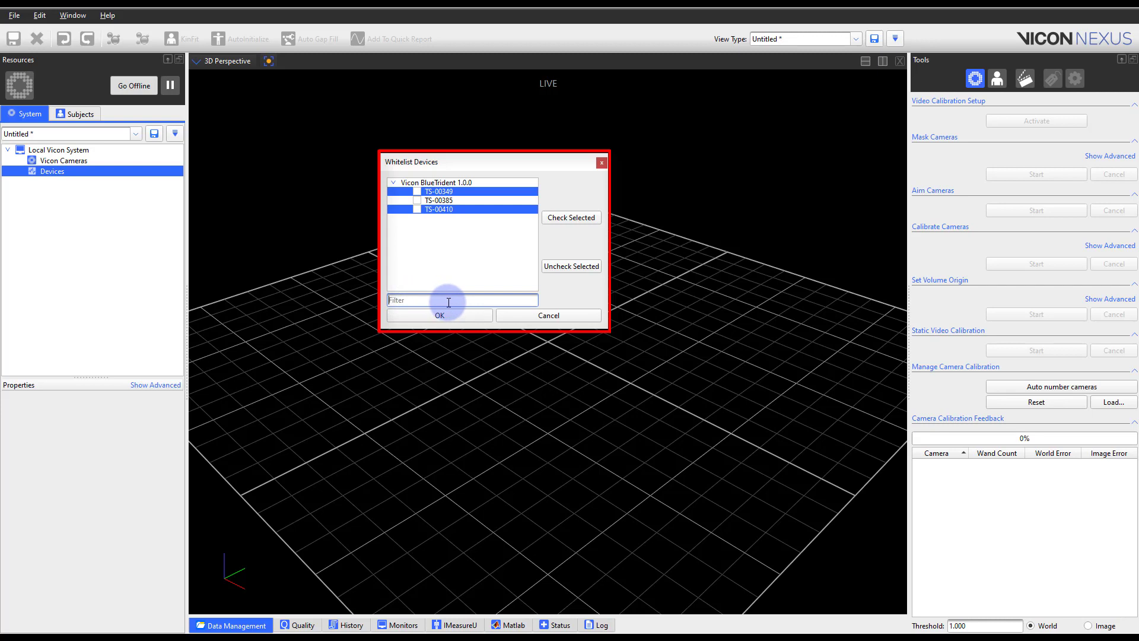
mouse_move(484, 280)
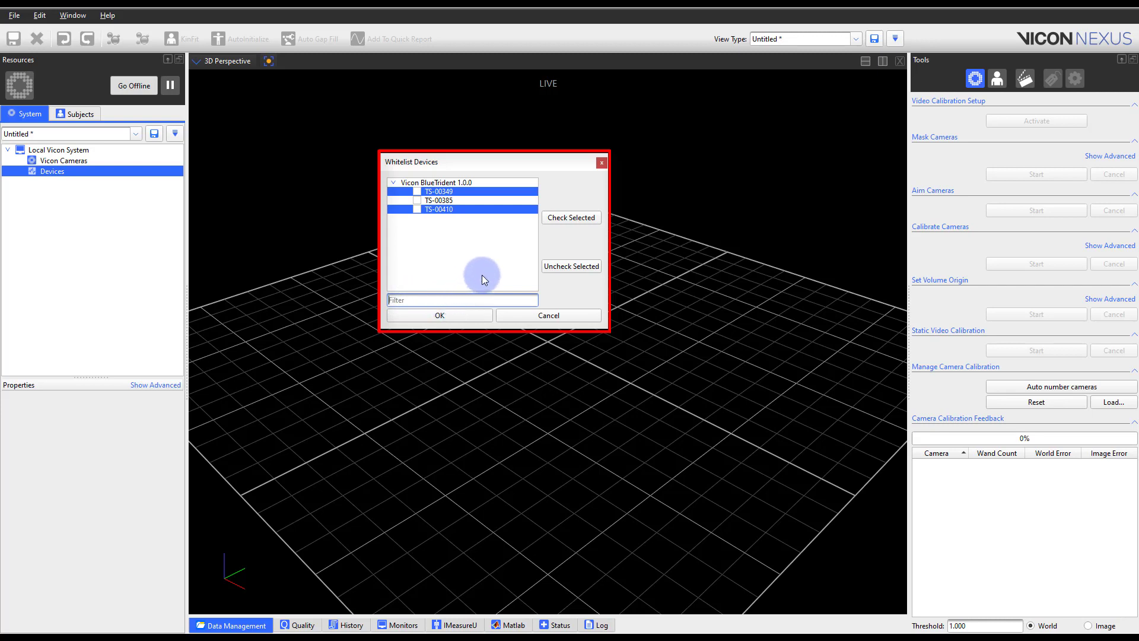
mouse_move(497, 256)
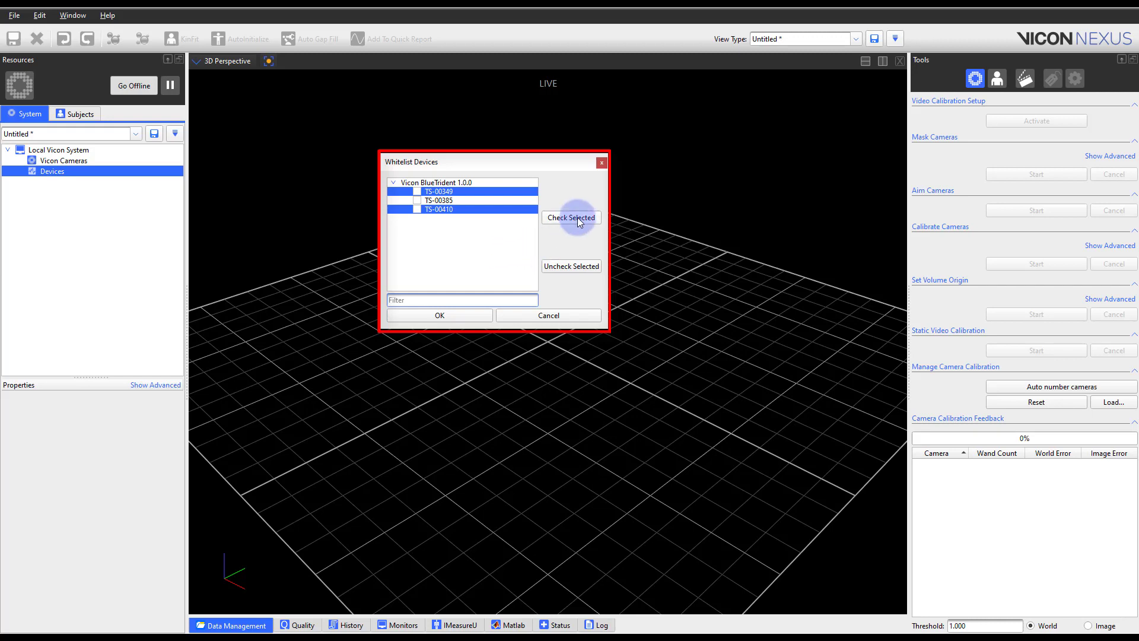
click(571, 217)
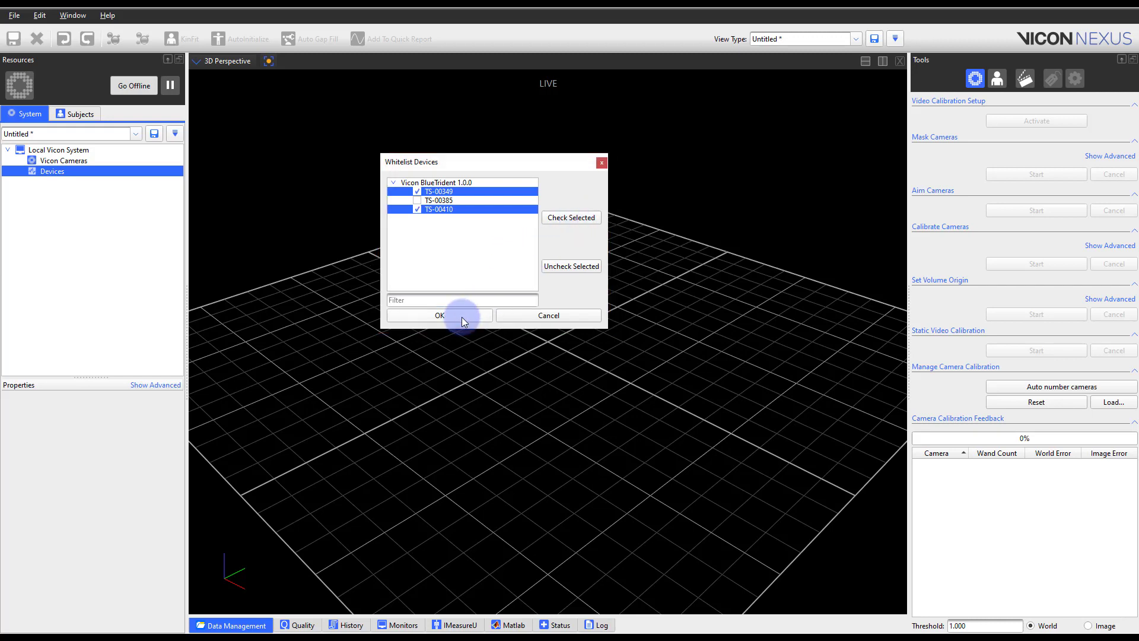
click(439, 315)
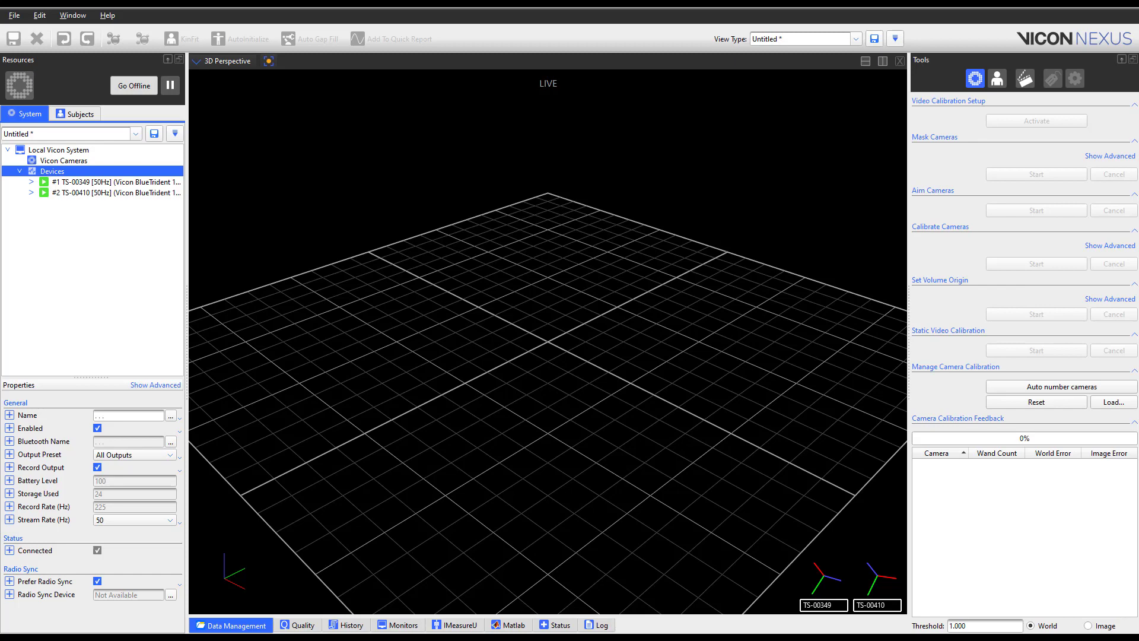
mouse_move(109, 187)
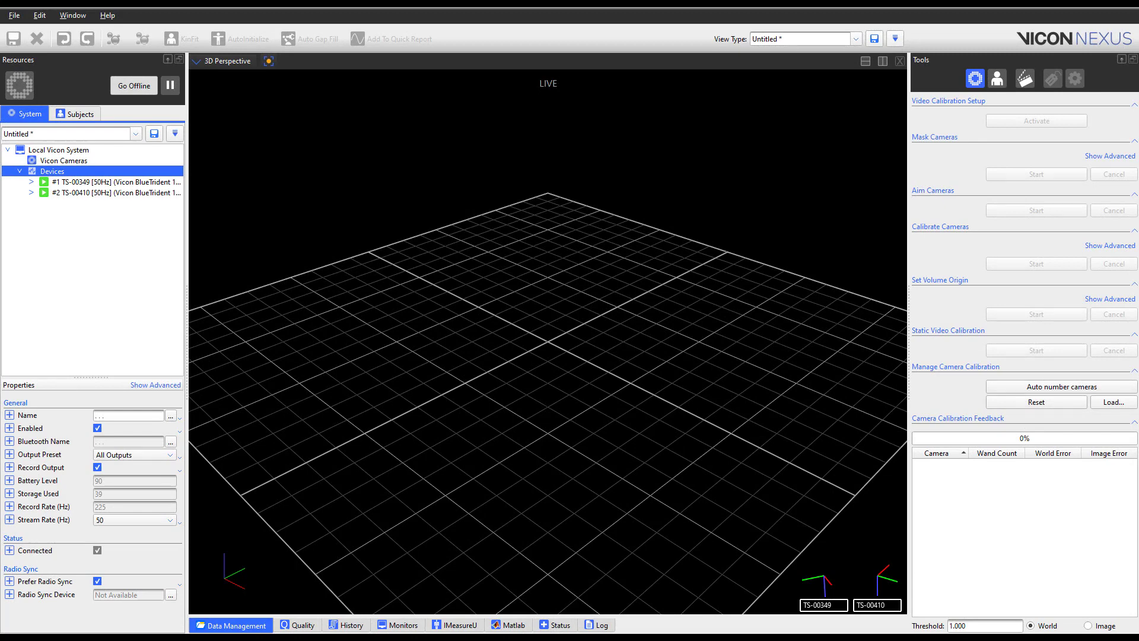
mouse_move(983, 424)
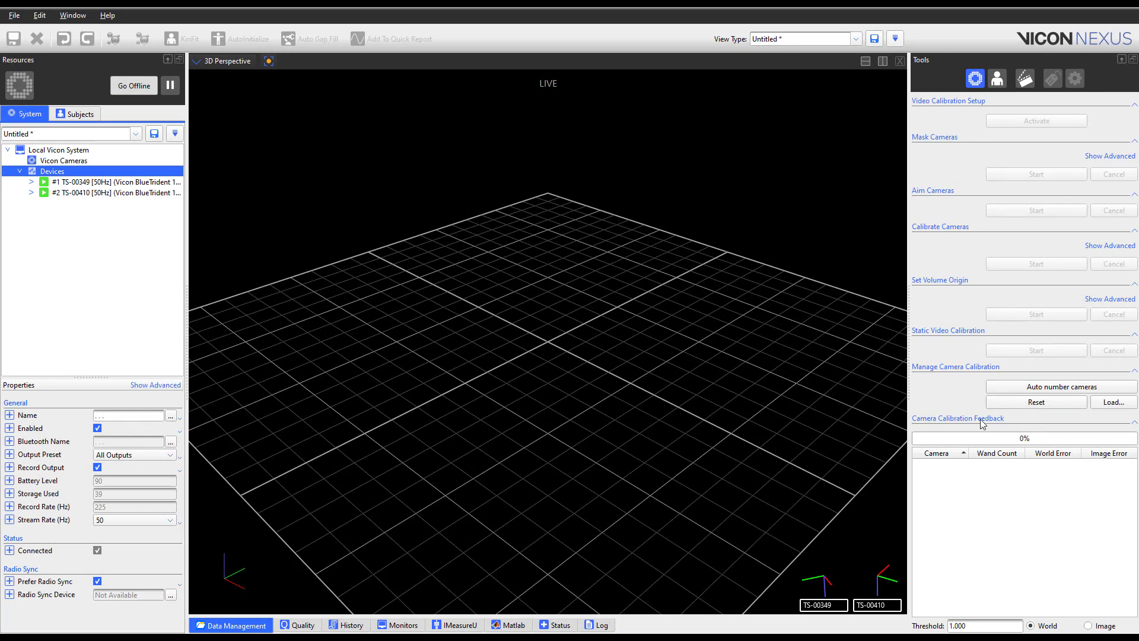
Expand TS-00349, inspect its accel and gyro outputs, then view the device's properties.
click(31, 181)
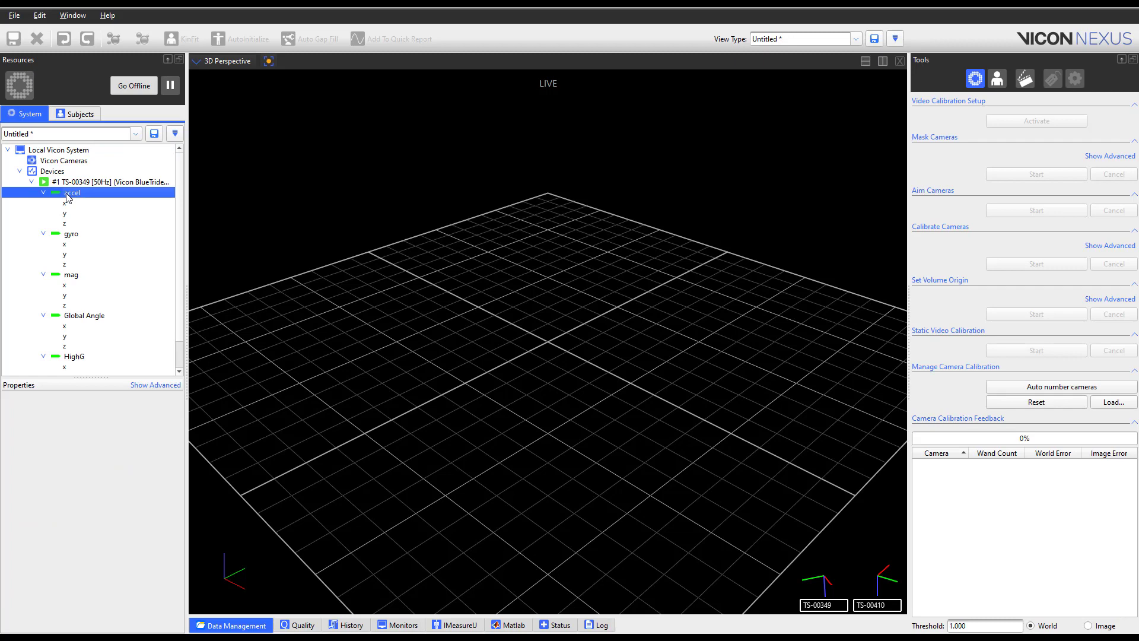
click(72, 193)
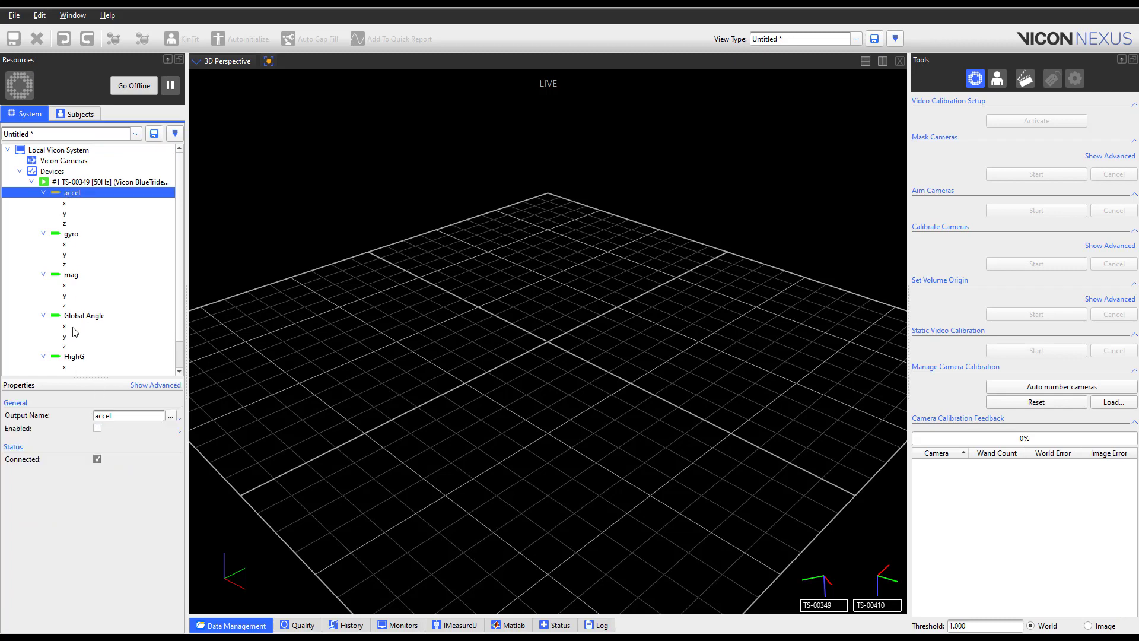
click(65, 244)
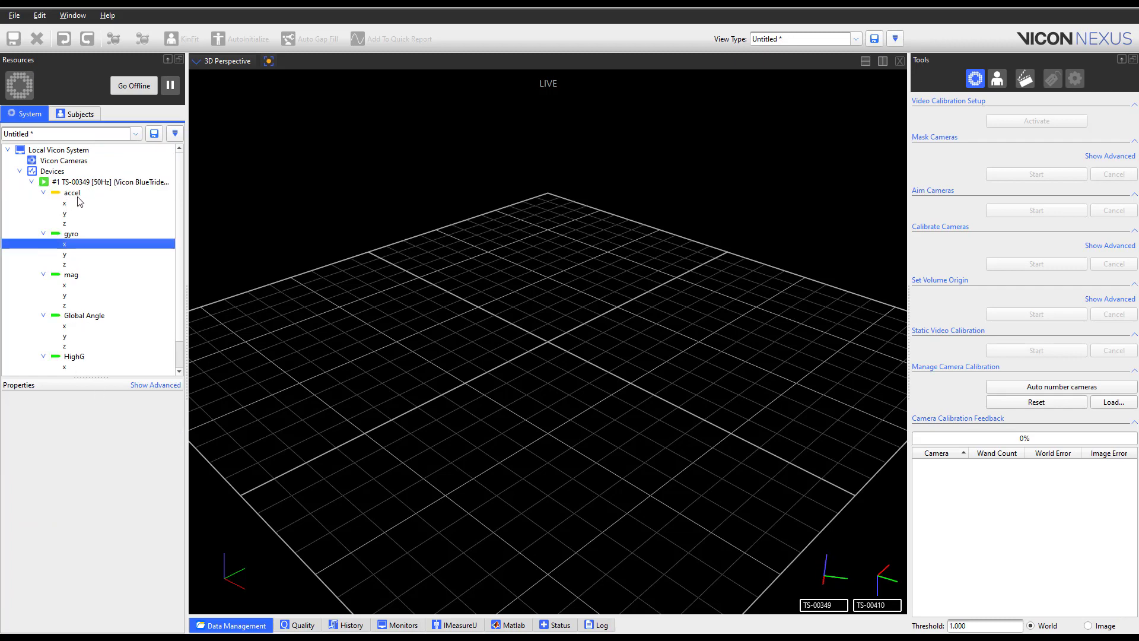
click(71, 192)
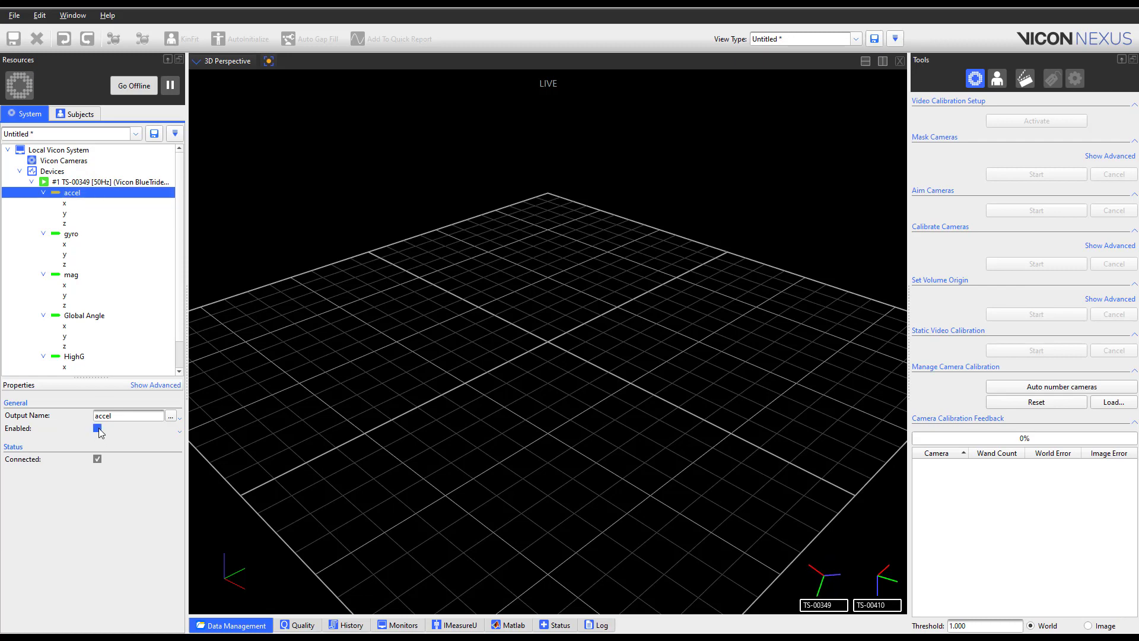
click(109, 182)
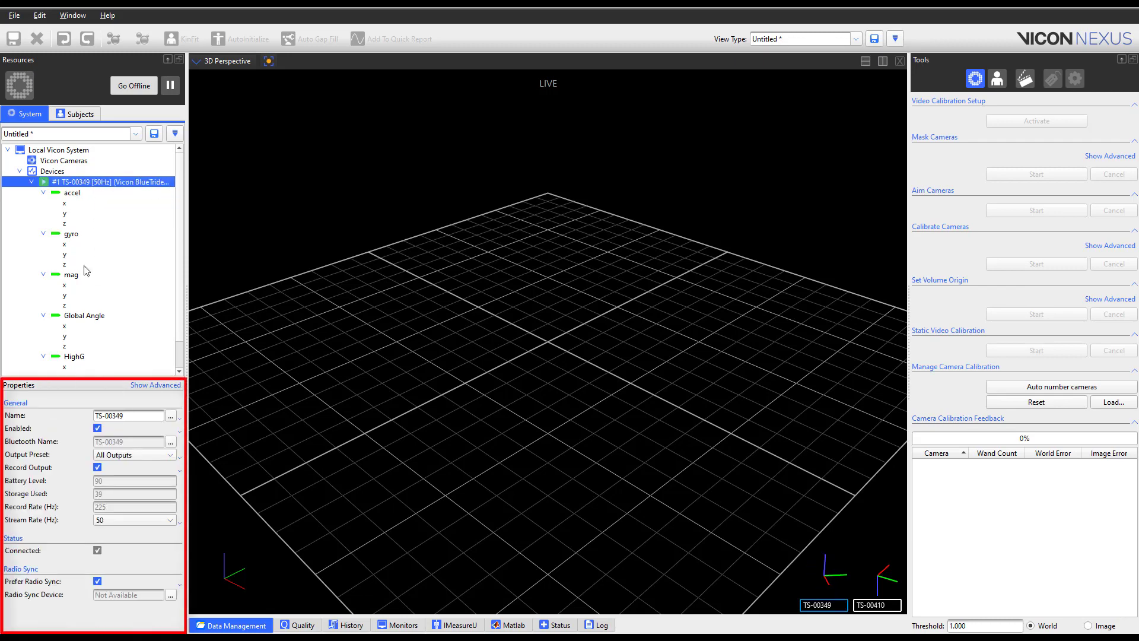
mouse_move(40, 468)
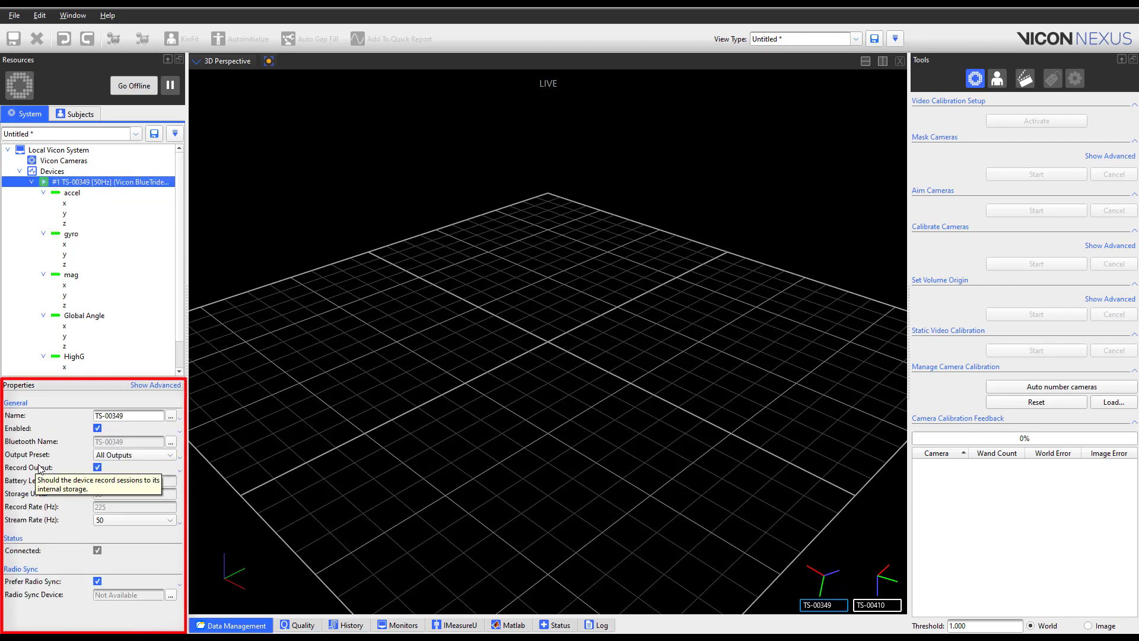
mouse_move(229, 429)
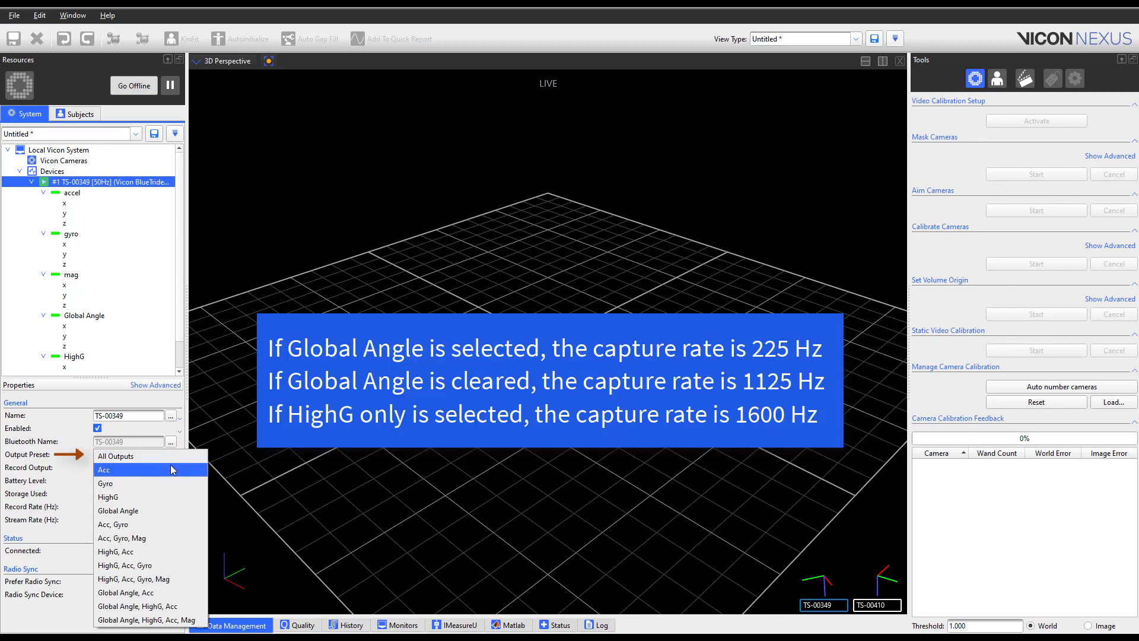
mouse_move(165, 511)
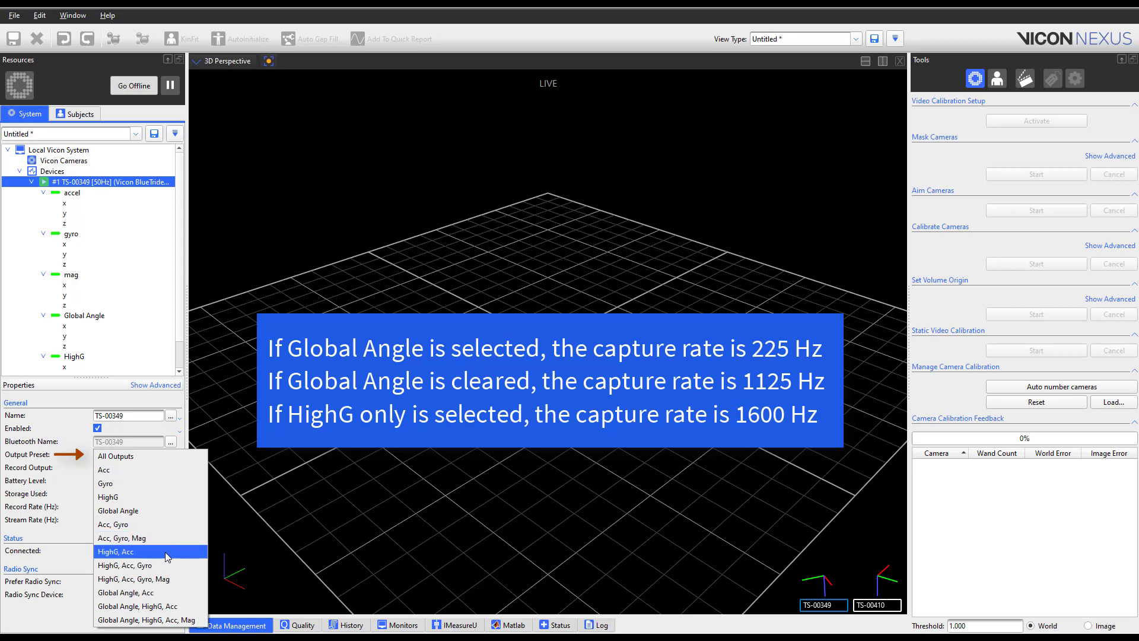
mouse_move(164, 606)
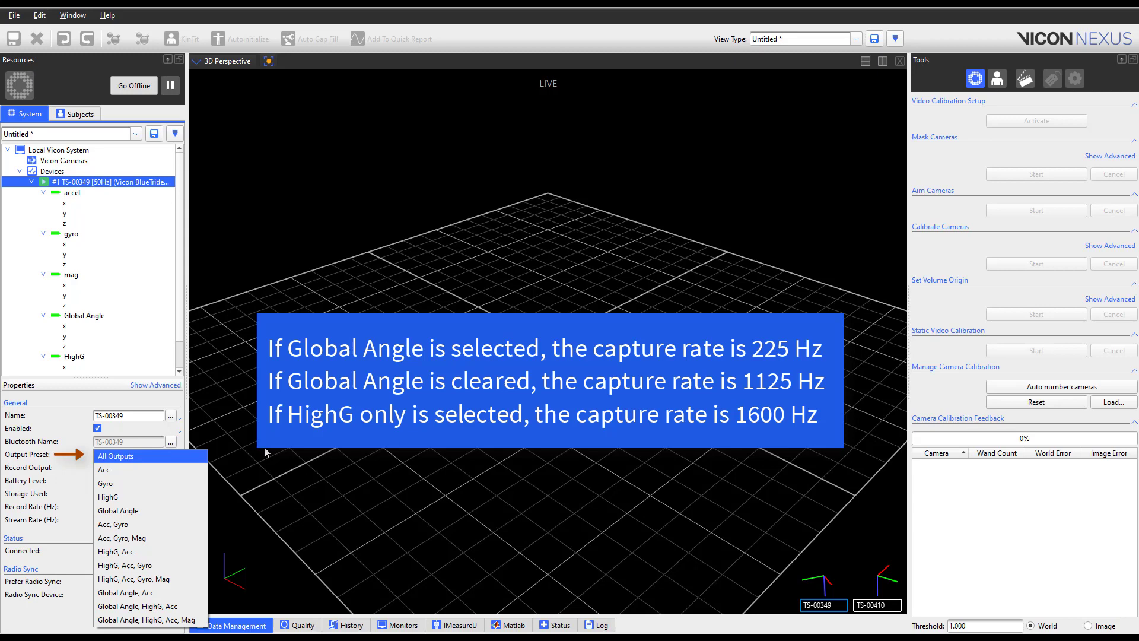
click(116, 455)
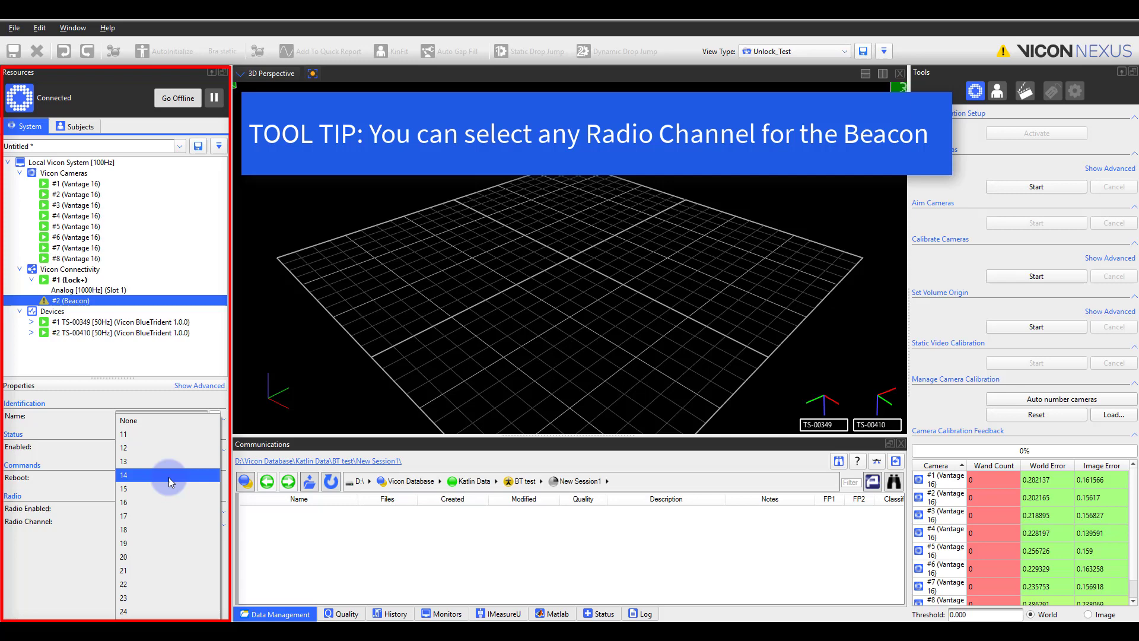
Set the beacon's radio channel to 14 and view sensor TS-00349's sync settings.
click(123, 478)
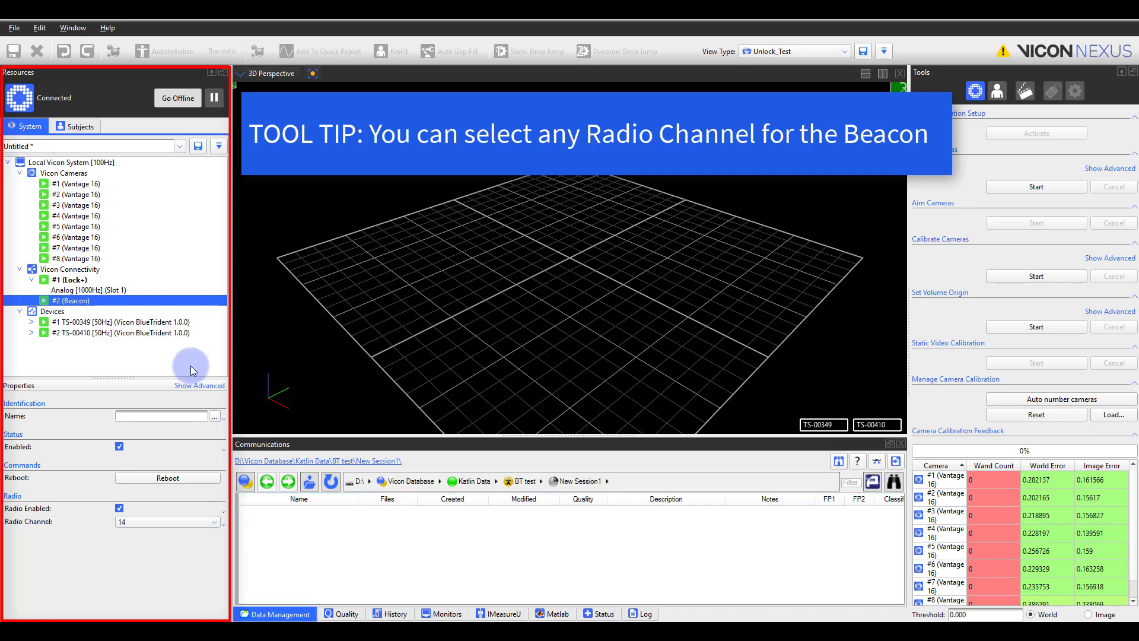
click(109, 321)
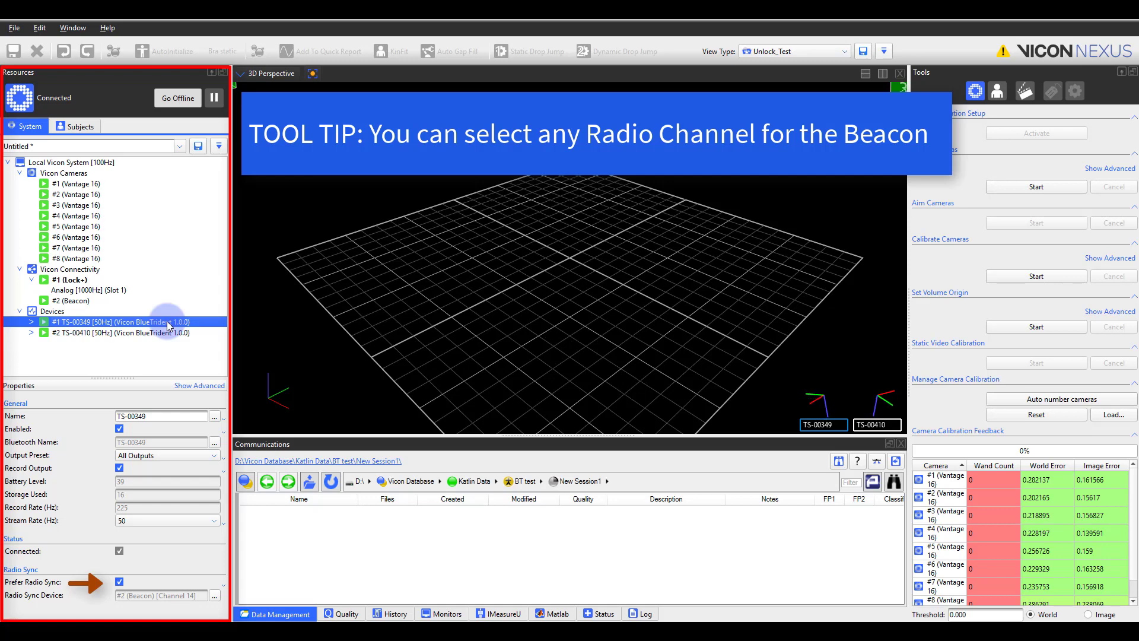
click(110, 333)
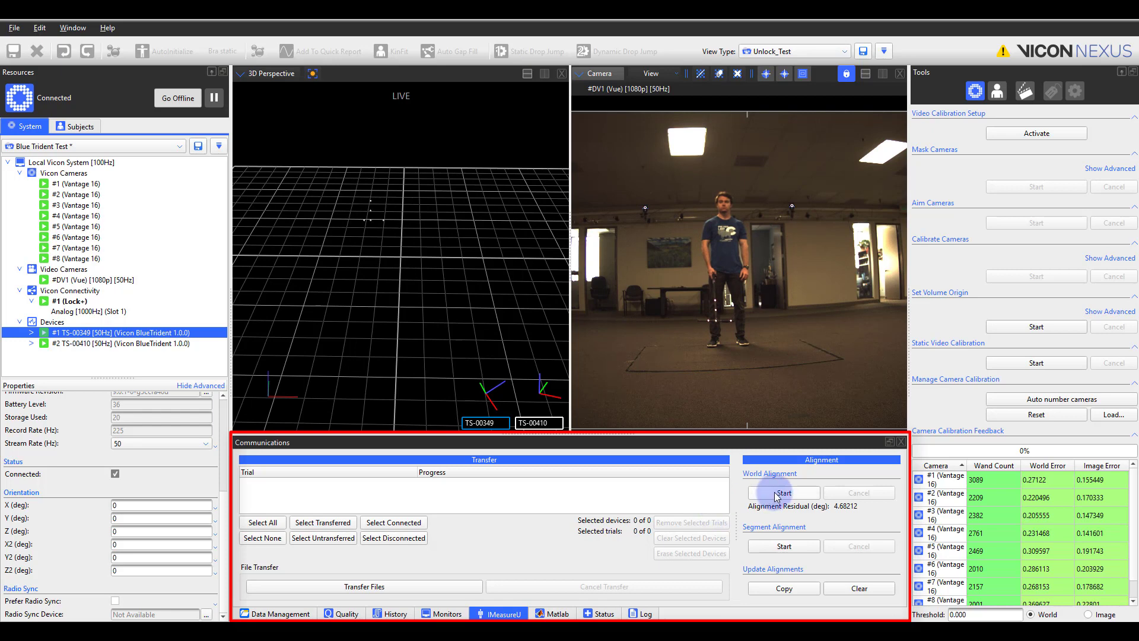
Run World Alignment while the subject moves his arms, lowering the residual to 3.60°.
click(784, 492)
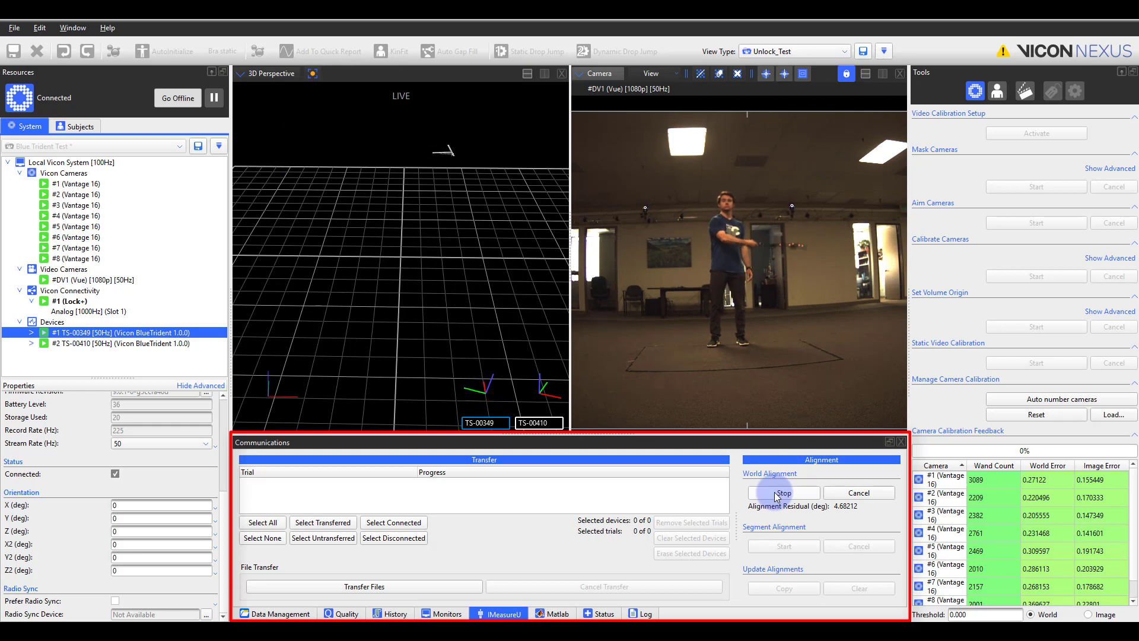
click(783, 492)
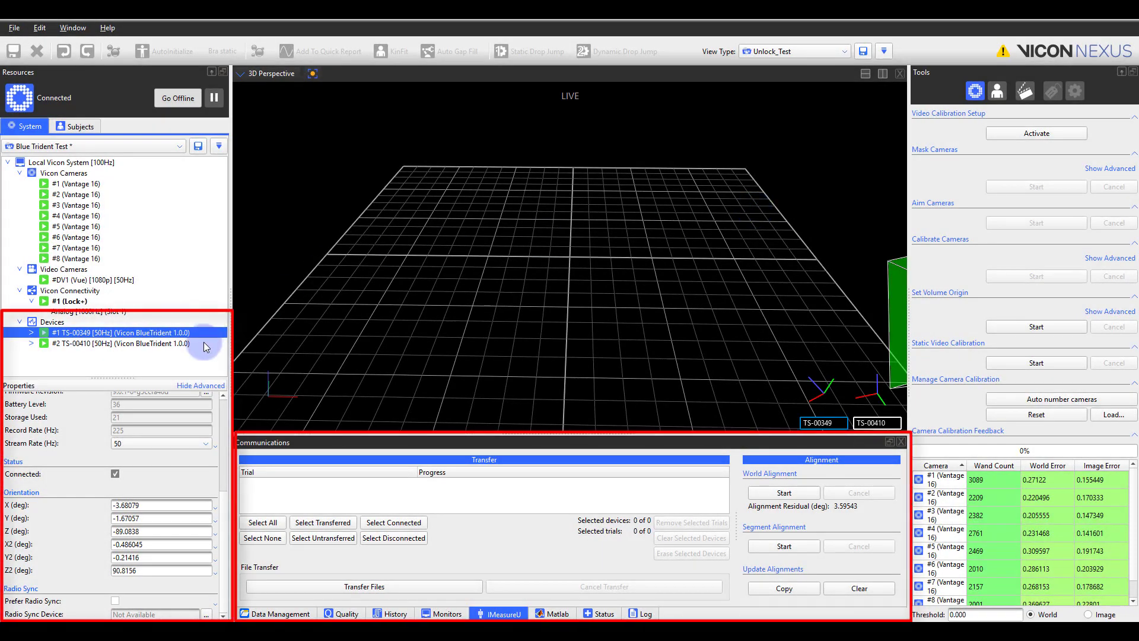
Review both sensors' orientation offsets, then copy the new alignment onto the sensors.
click(109, 343)
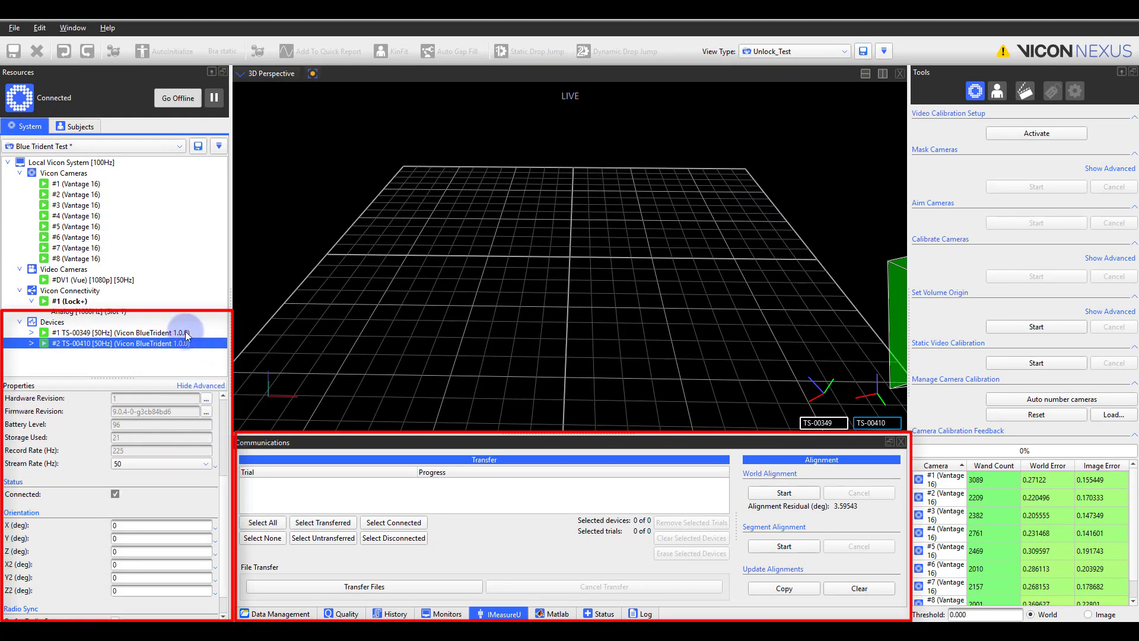
click(110, 333)
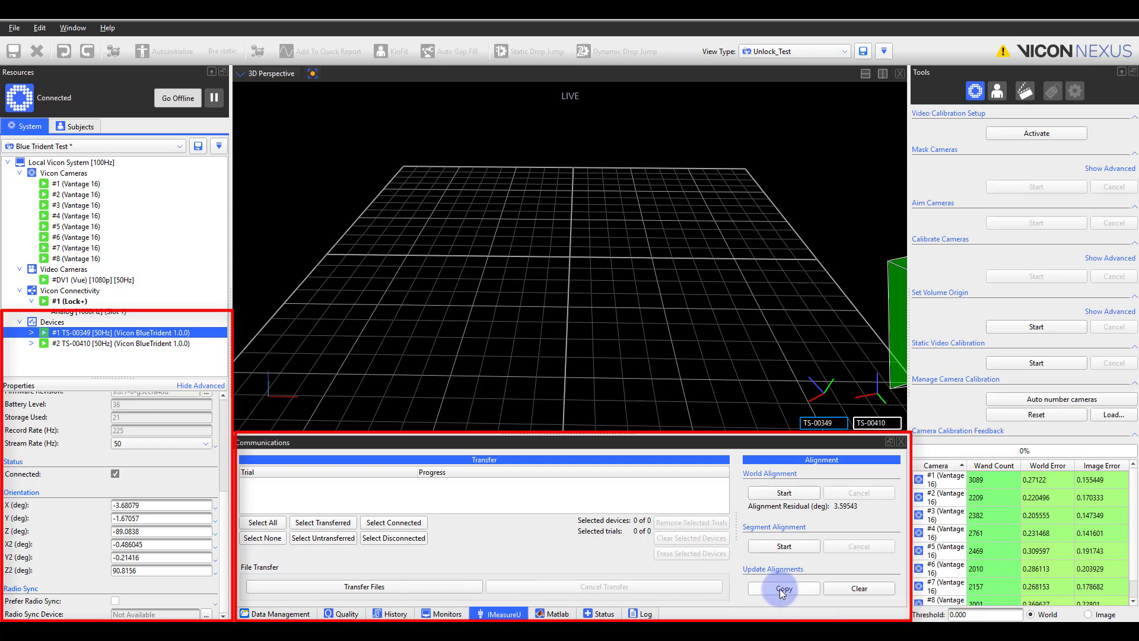
click(127, 343)
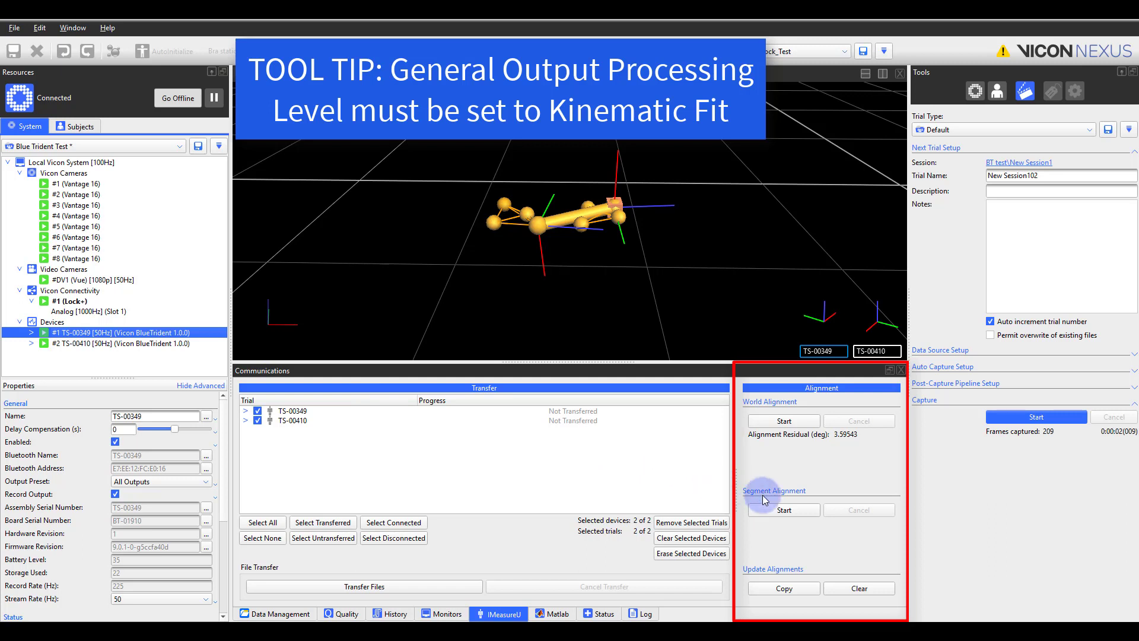
Run Segment Alignment with the Hand segment selected as the target.
click(784, 509)
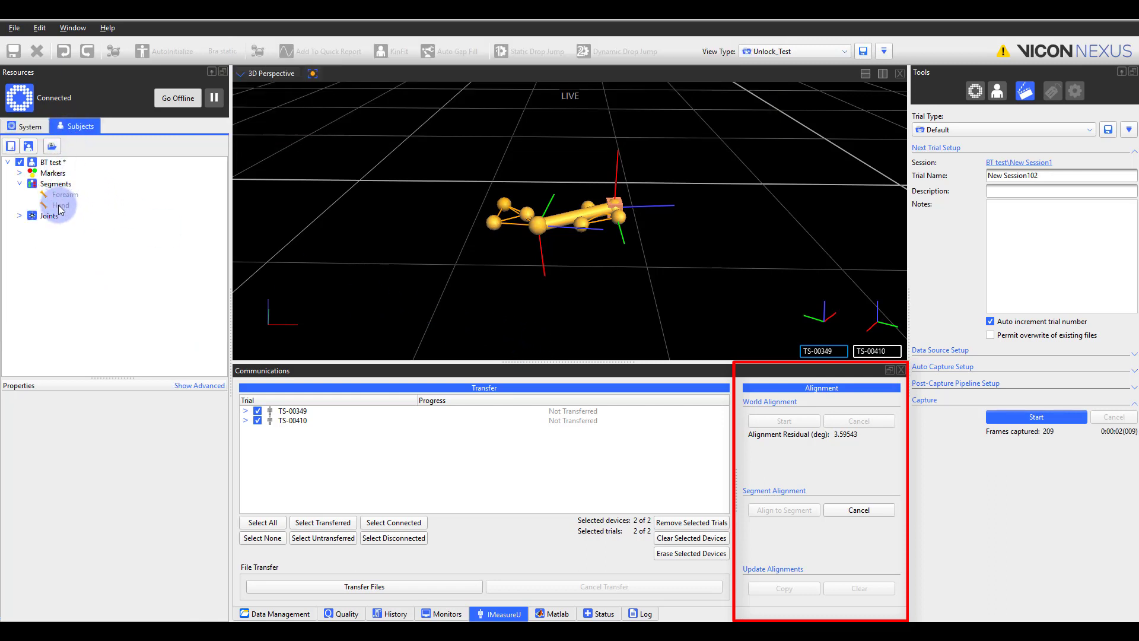
click(61, 205)
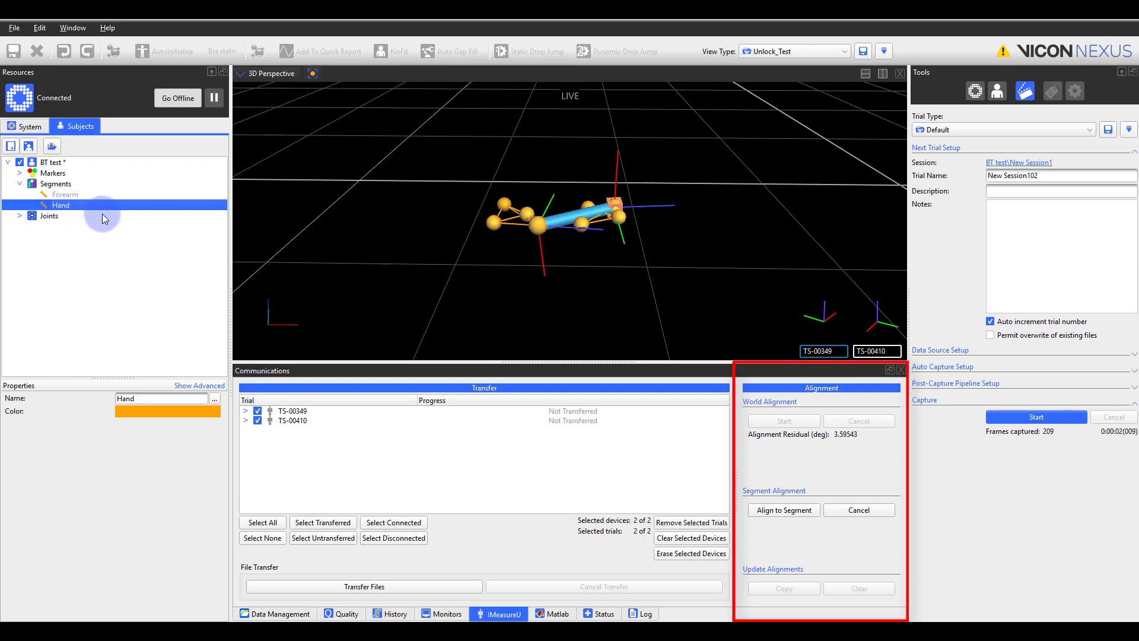
mouse_move(752, 483)
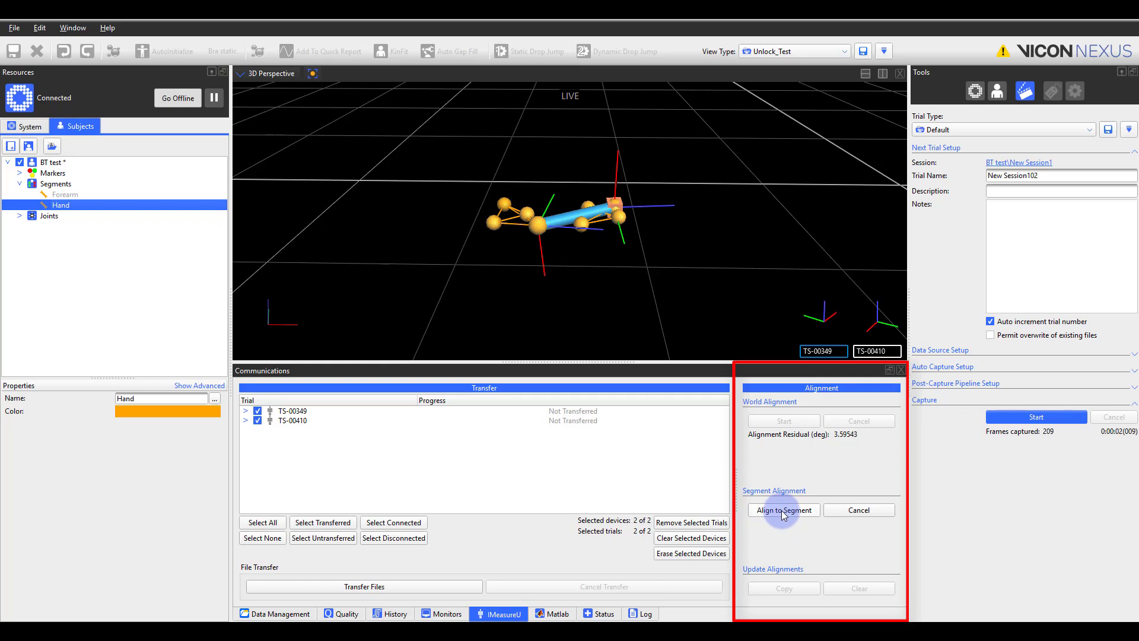
click(783, 509)
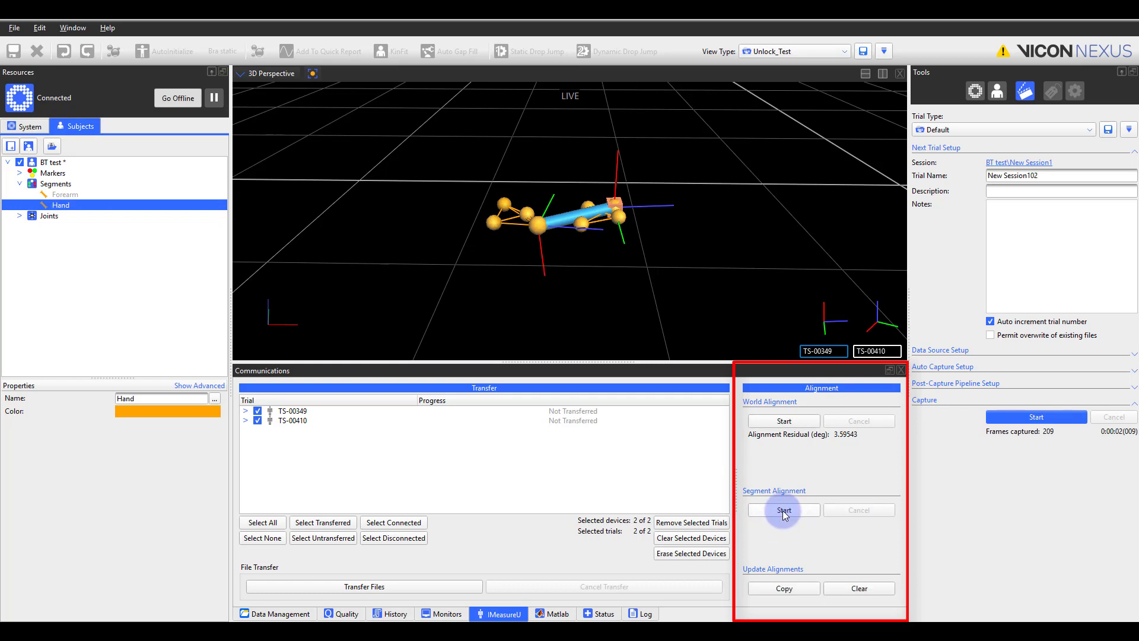
mouse_move(782, 509)
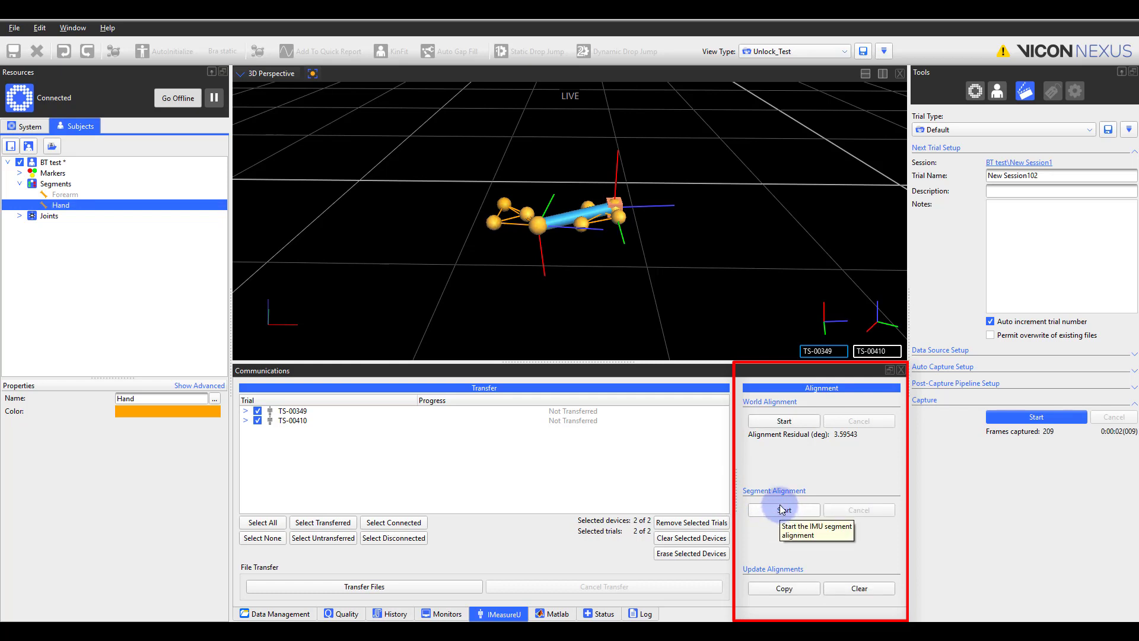
mouse_move(670, 488)
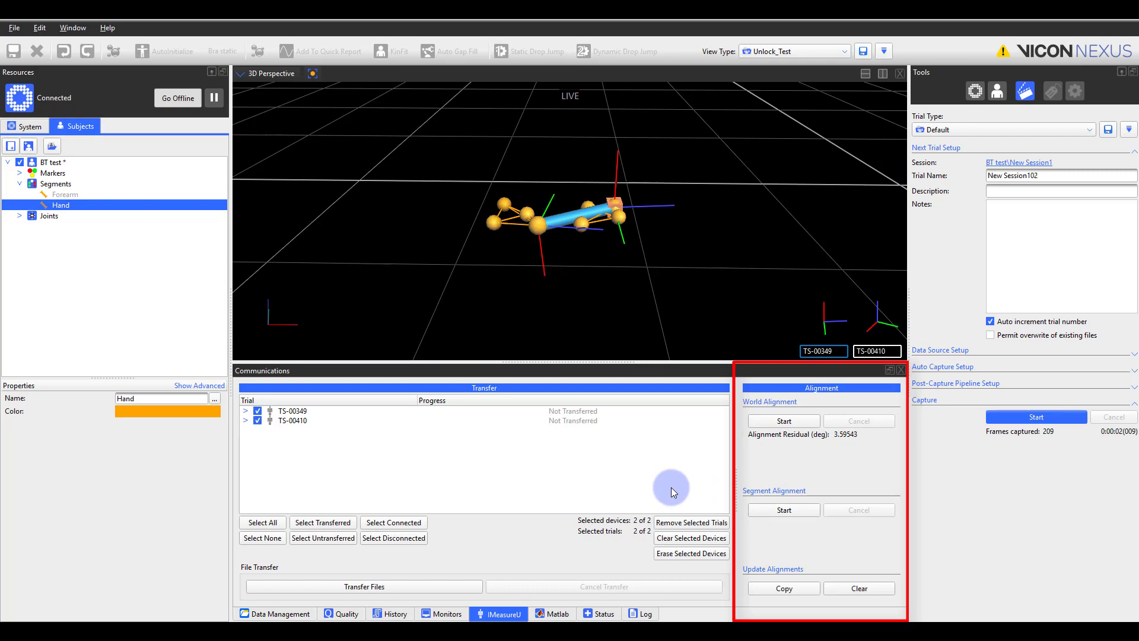
click(25, 114)
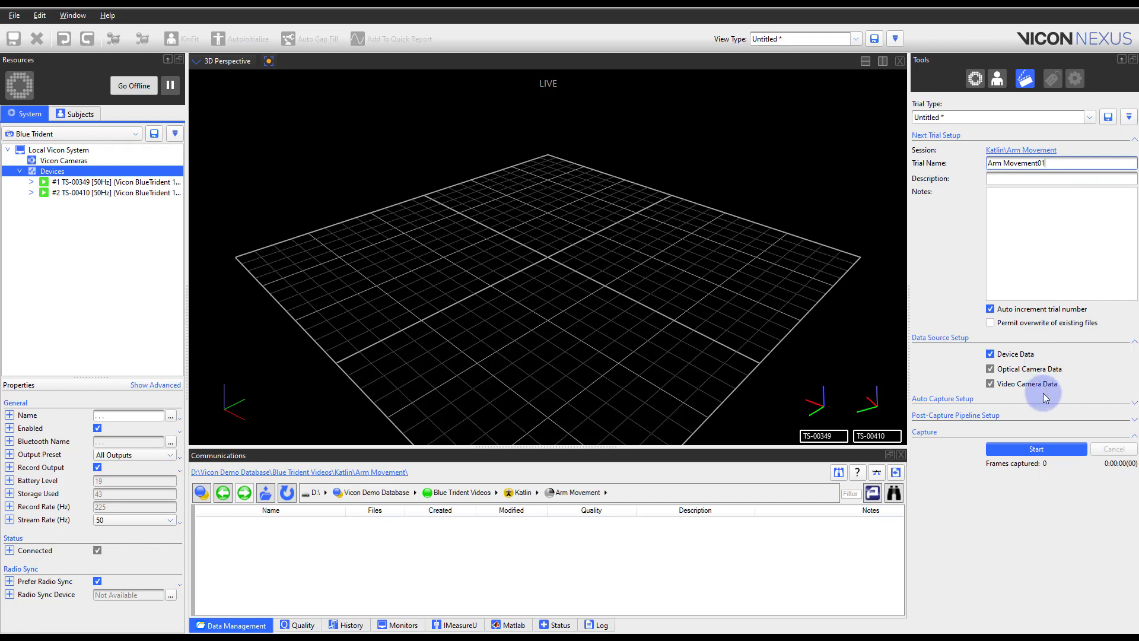
Record the Arm Movement01 trial from start to stop in Capture tools.
click(1035, 448)
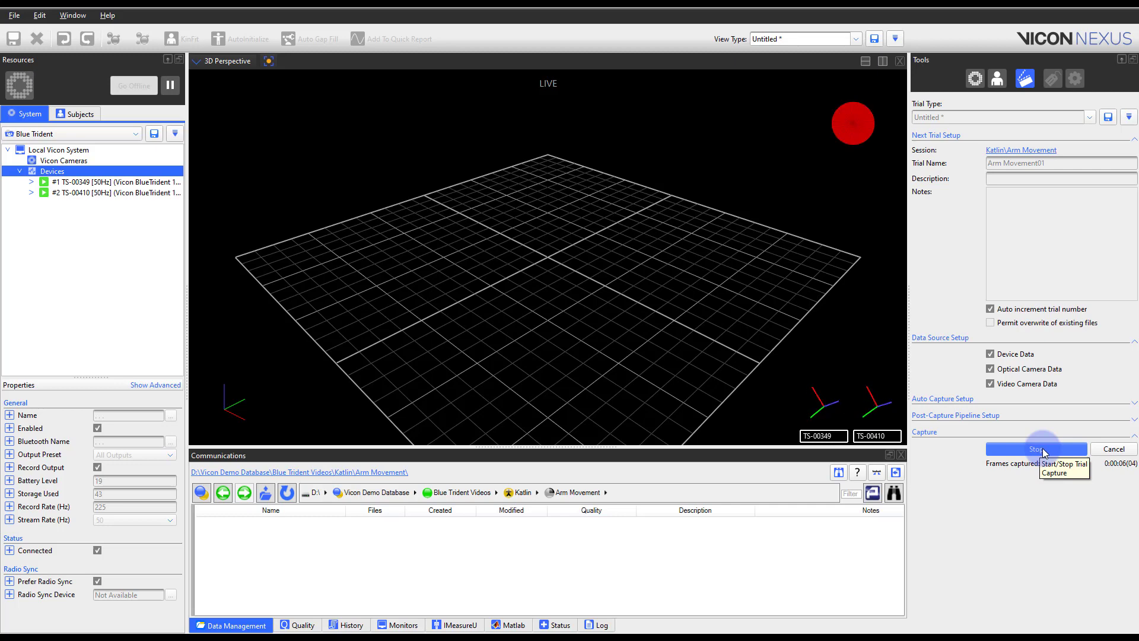
click(1034, 449)
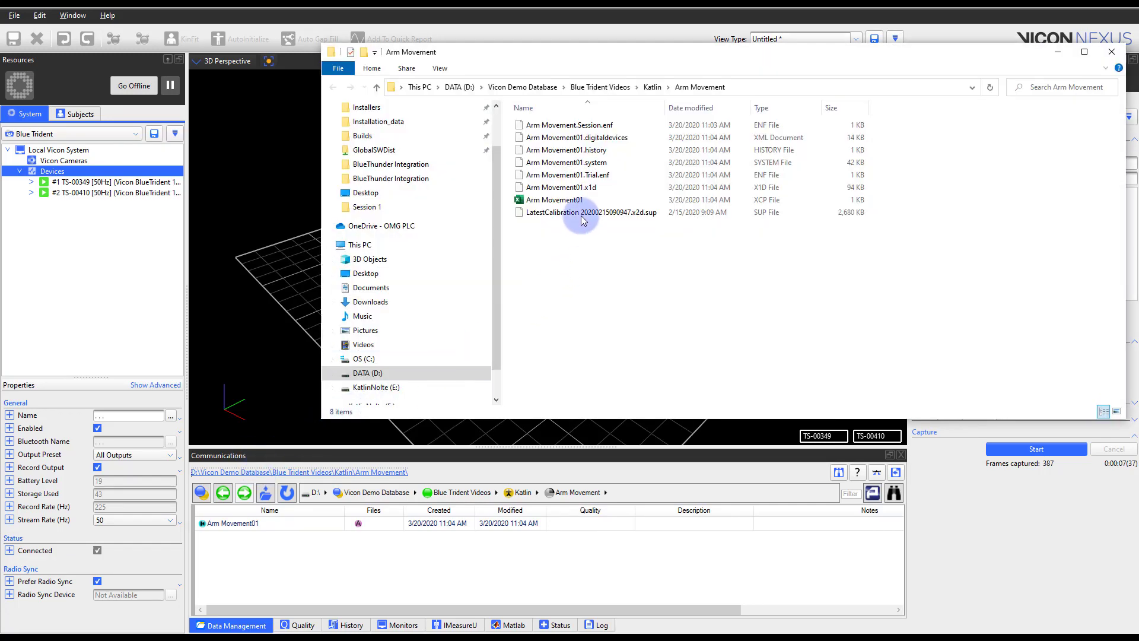
Select Arm Movement01.x1d in the session folder, then close File Explorer.
click(562, 187)
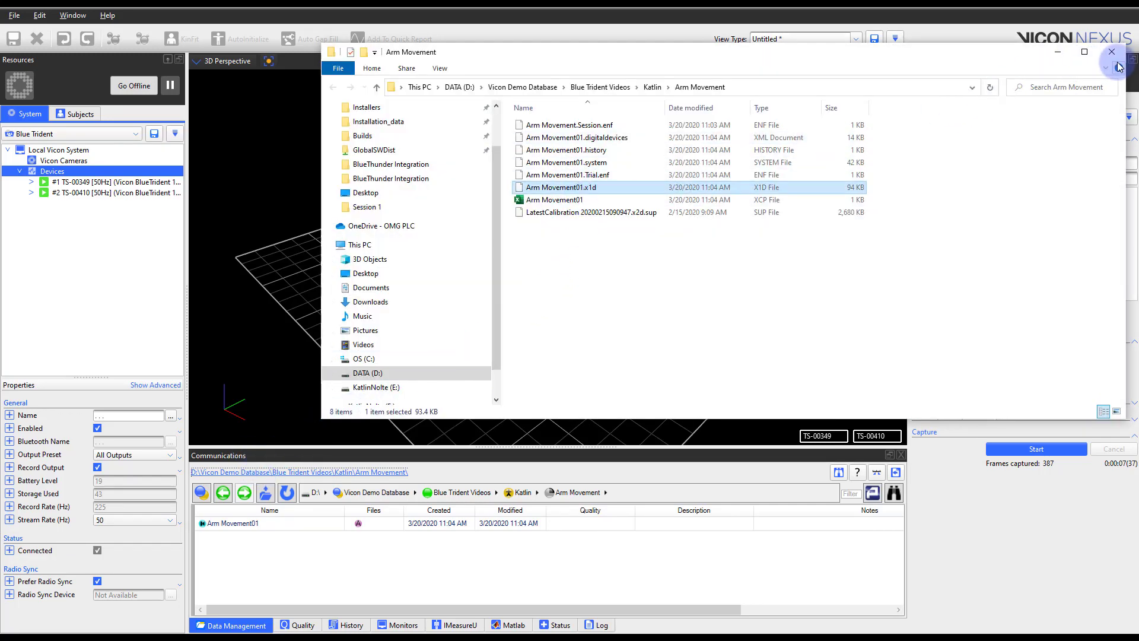
click(1116, 51)
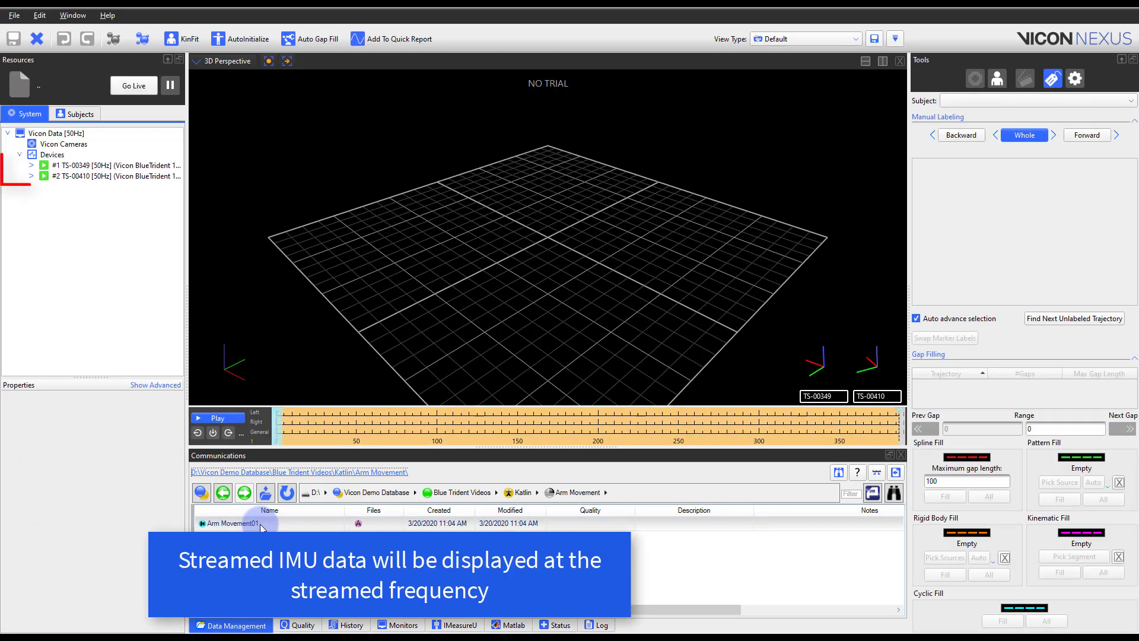
Open Arm Movement01, add a graph pane, and expand TS-00349's data channels.
double_click(233, 524)
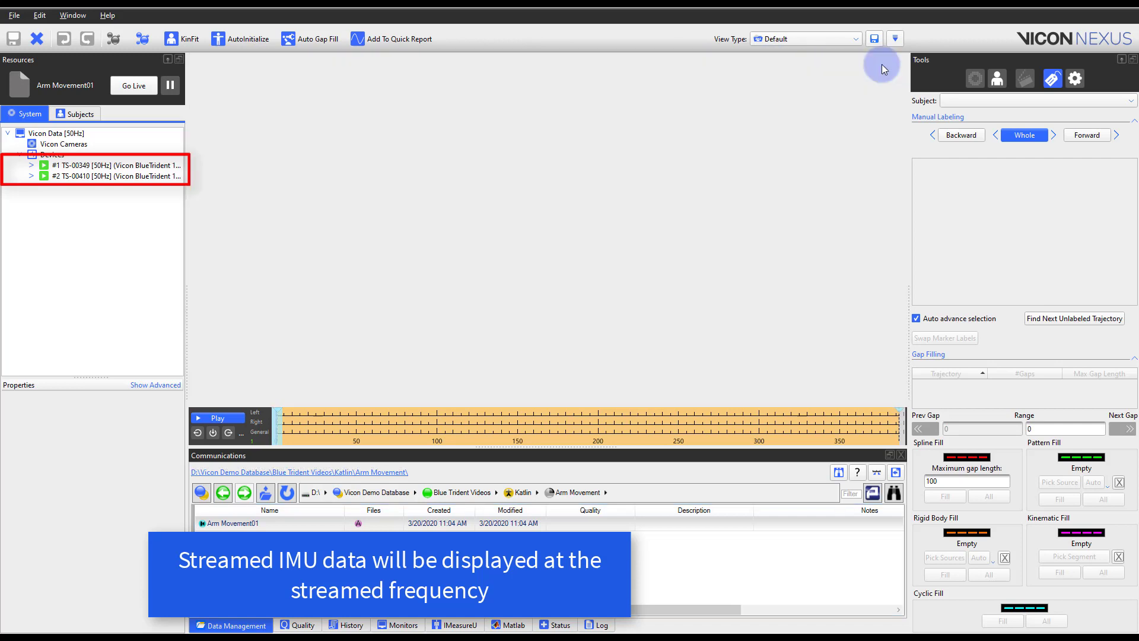
click(588, 60)
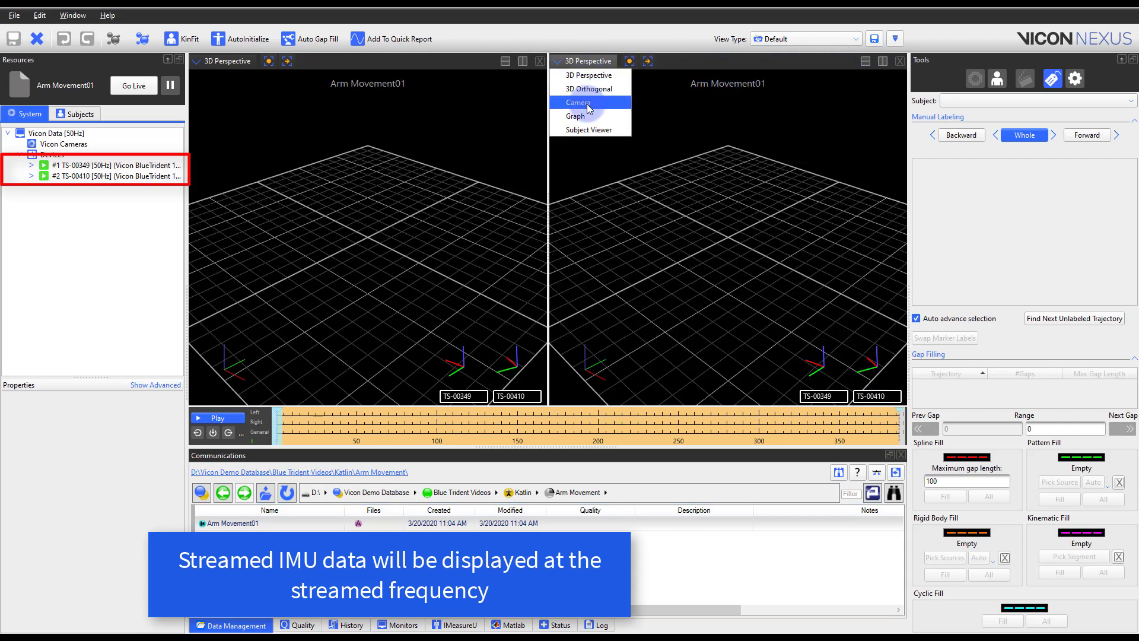
click(575, 116)
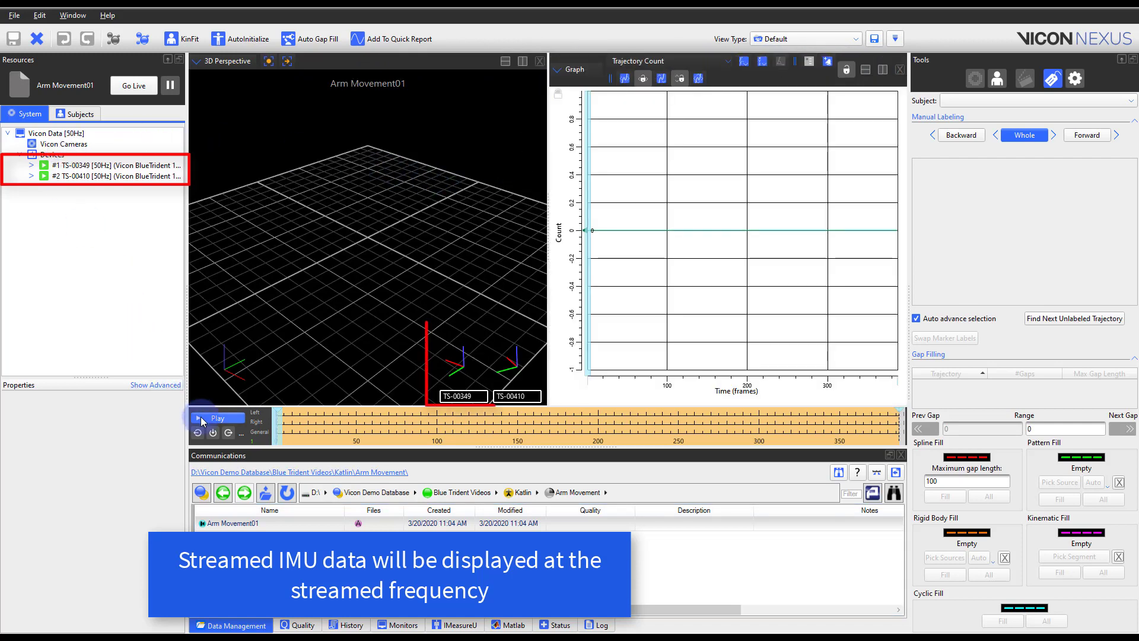
click(31, 165)
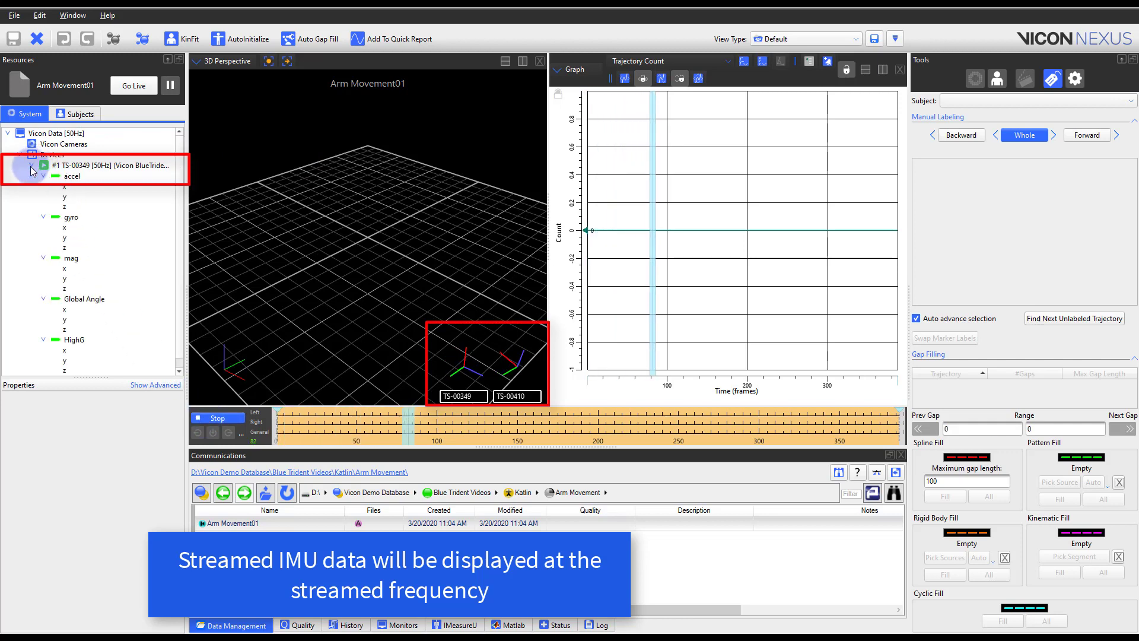
click(72, 176)
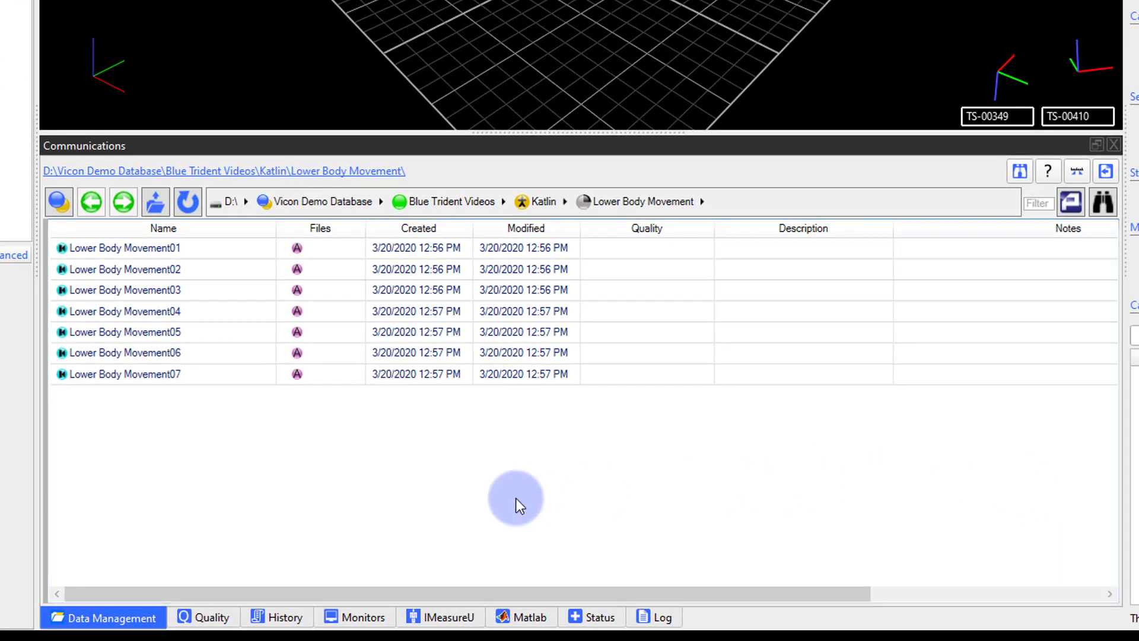
Show the IMU transfer list and keep only connected sensors TS-00349 and TS-00410 selected.
click(441, 617)
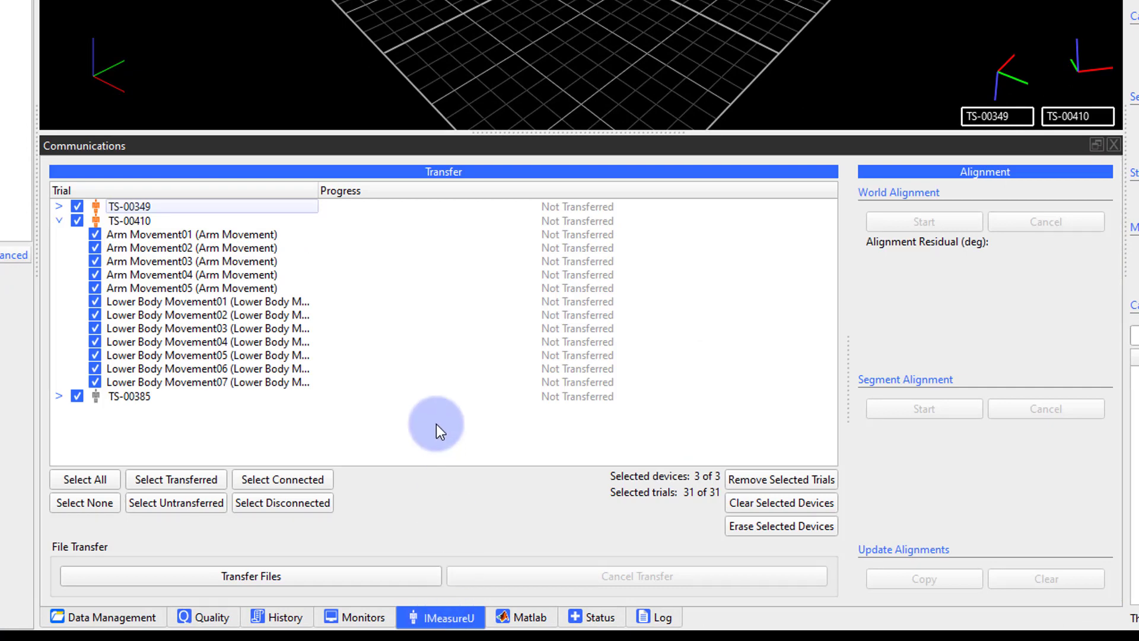
click(58, 210)
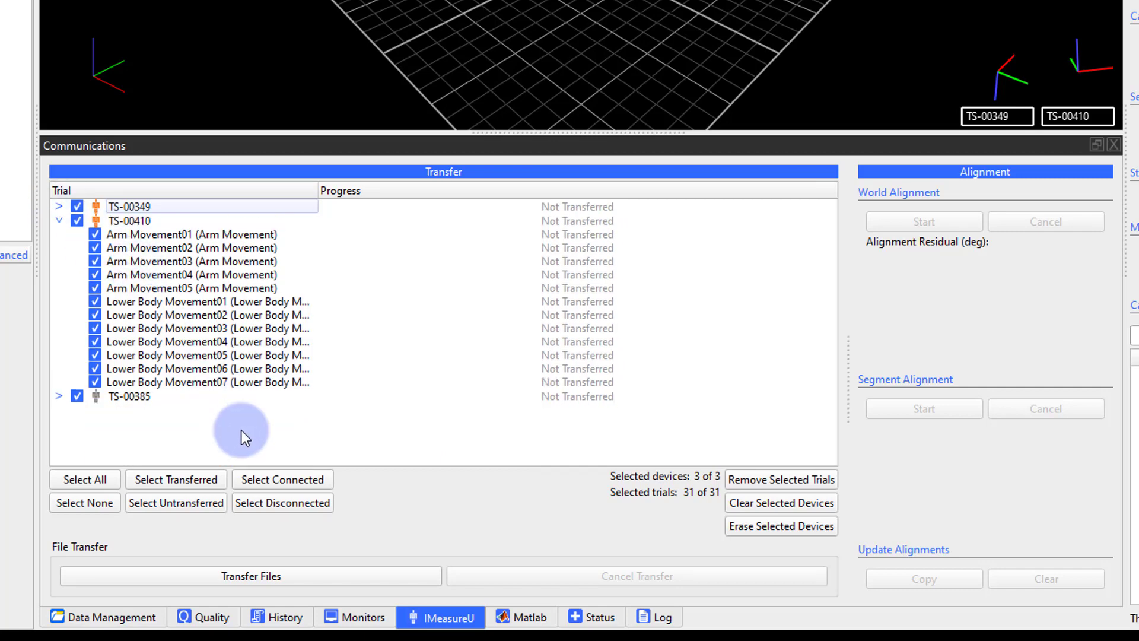
mouse_move(218, 472)
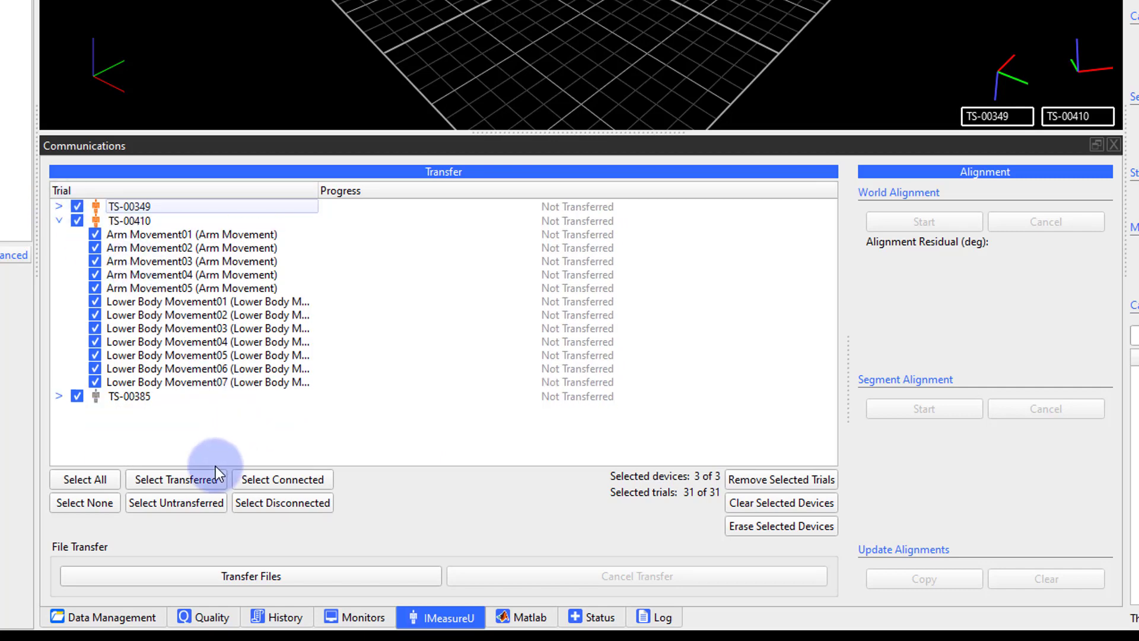
click(282, 479)
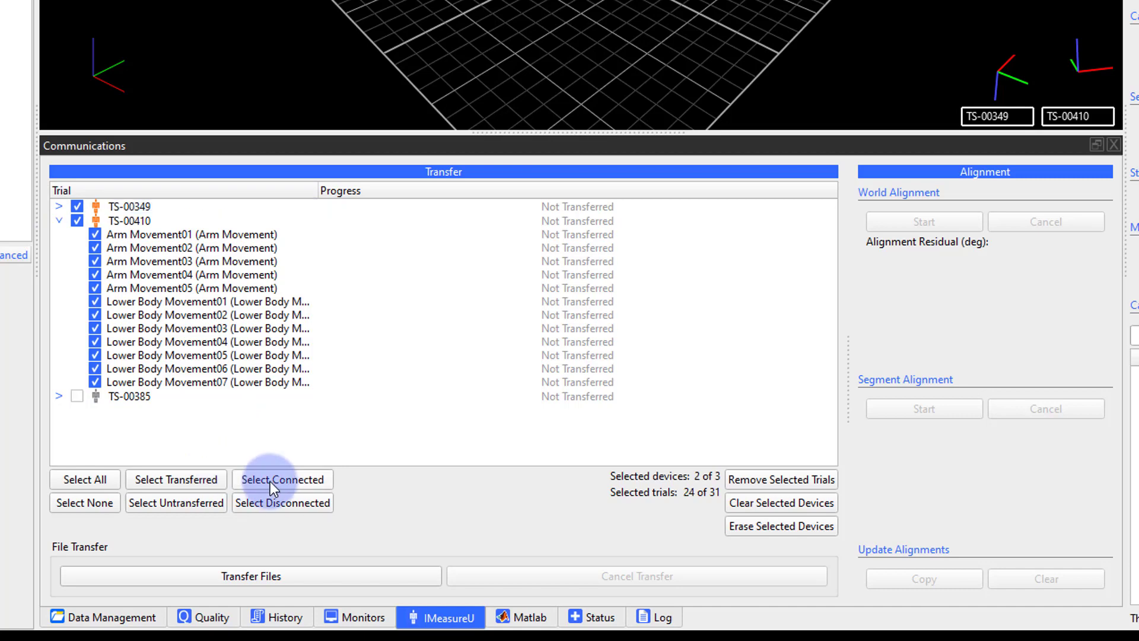
mouse_move(424, 502)
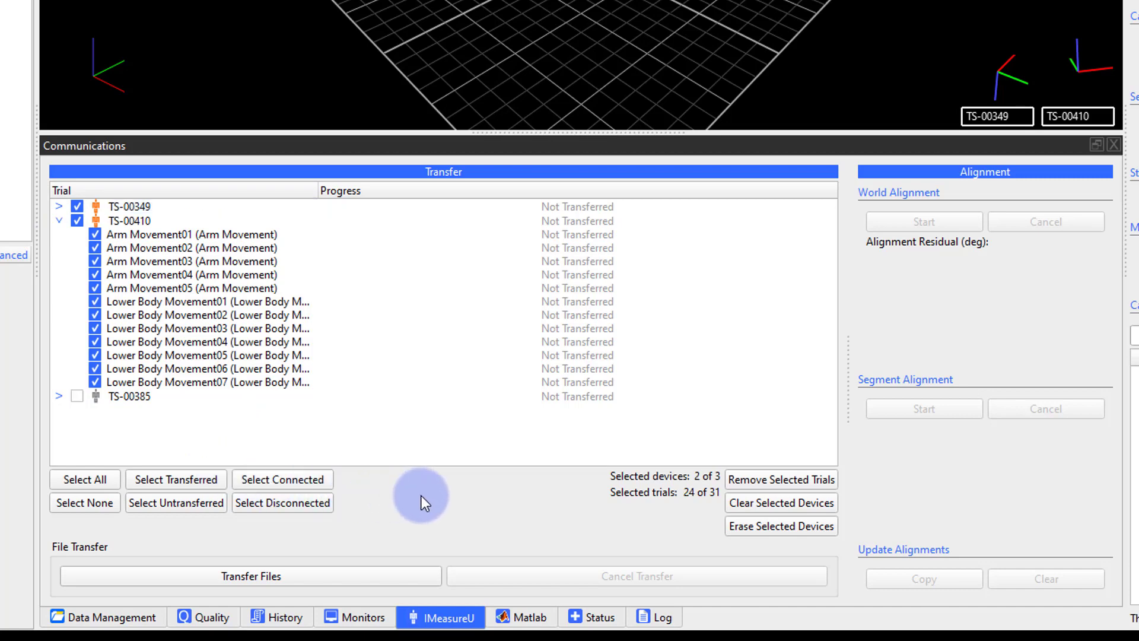
mouse_move(413, 554)
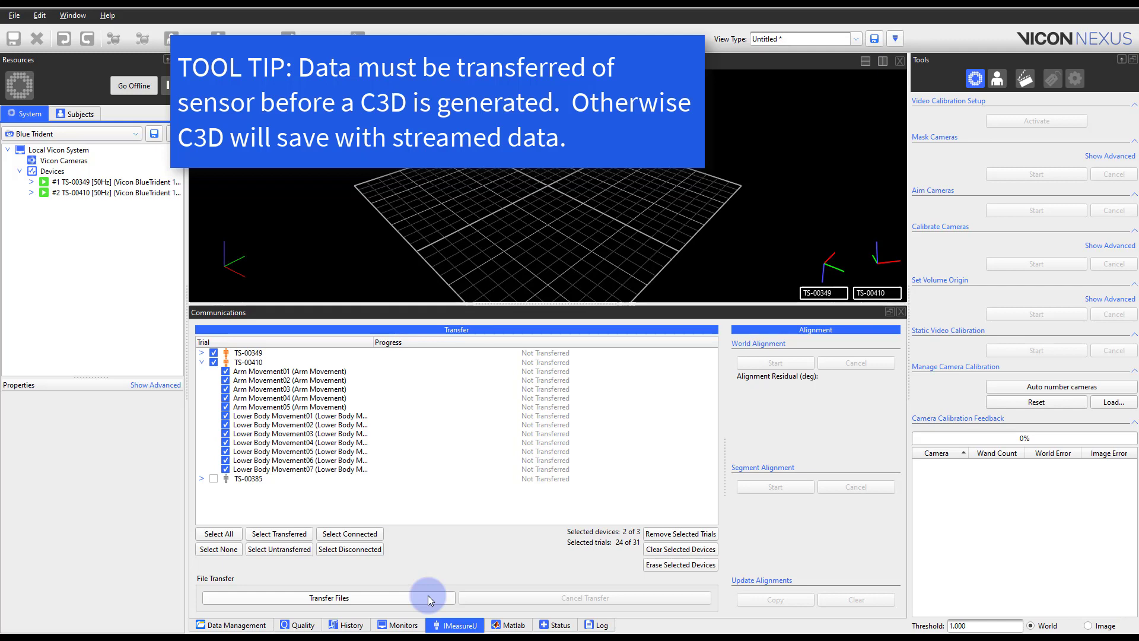
Transfer the TS-00349 and TS-00410 trials off the sensors, then open the trial folder.
click(313, 598)
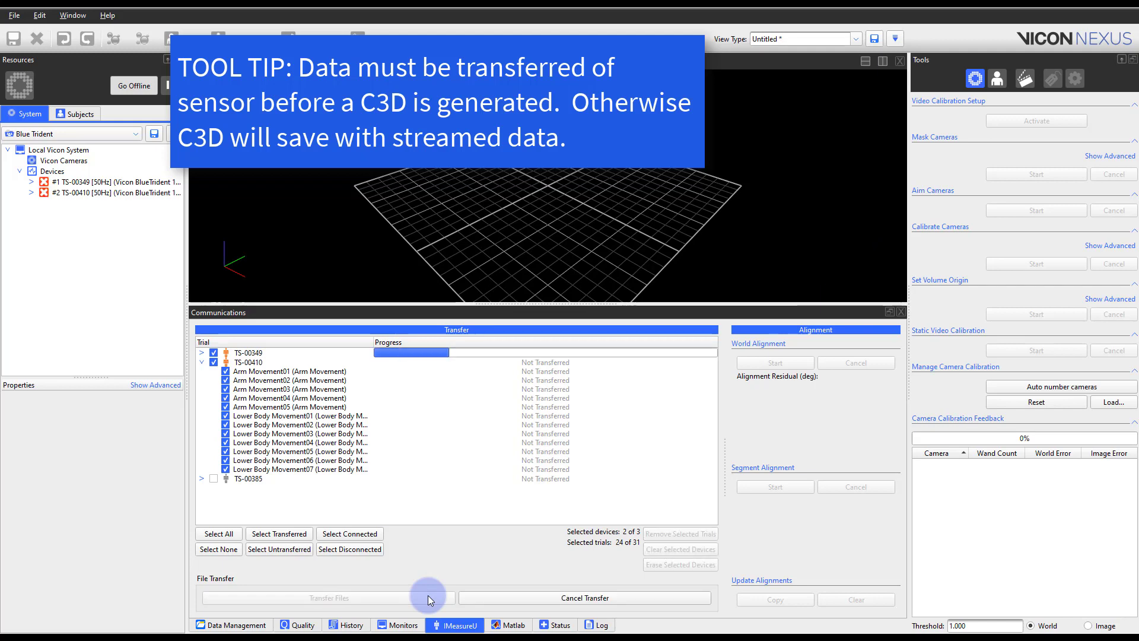
click(327, 598)
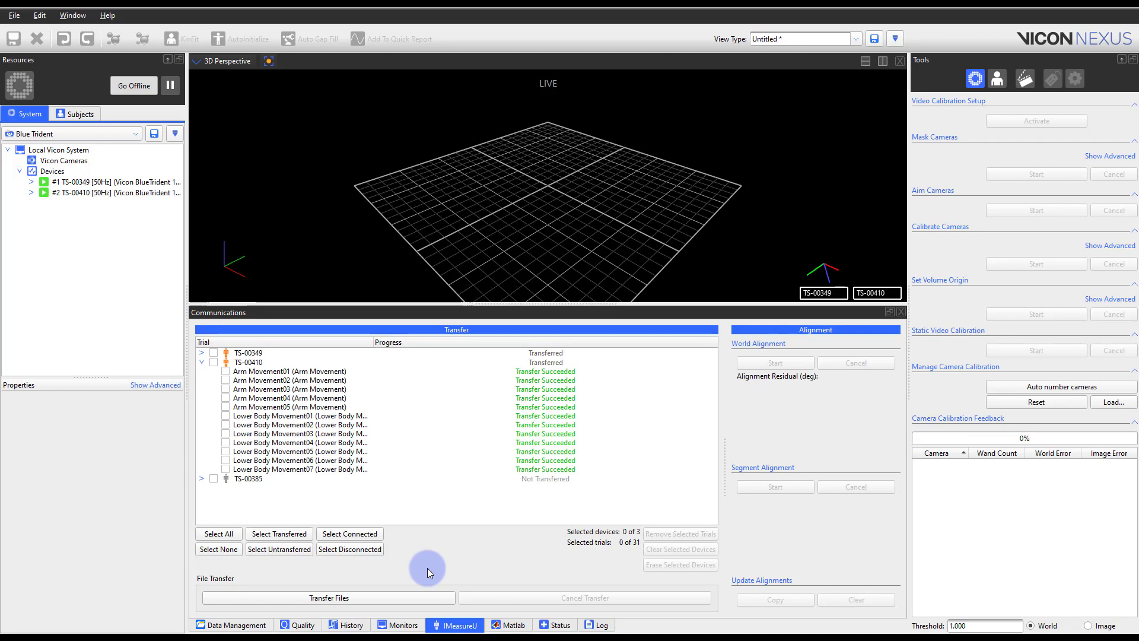
click(230, 625)
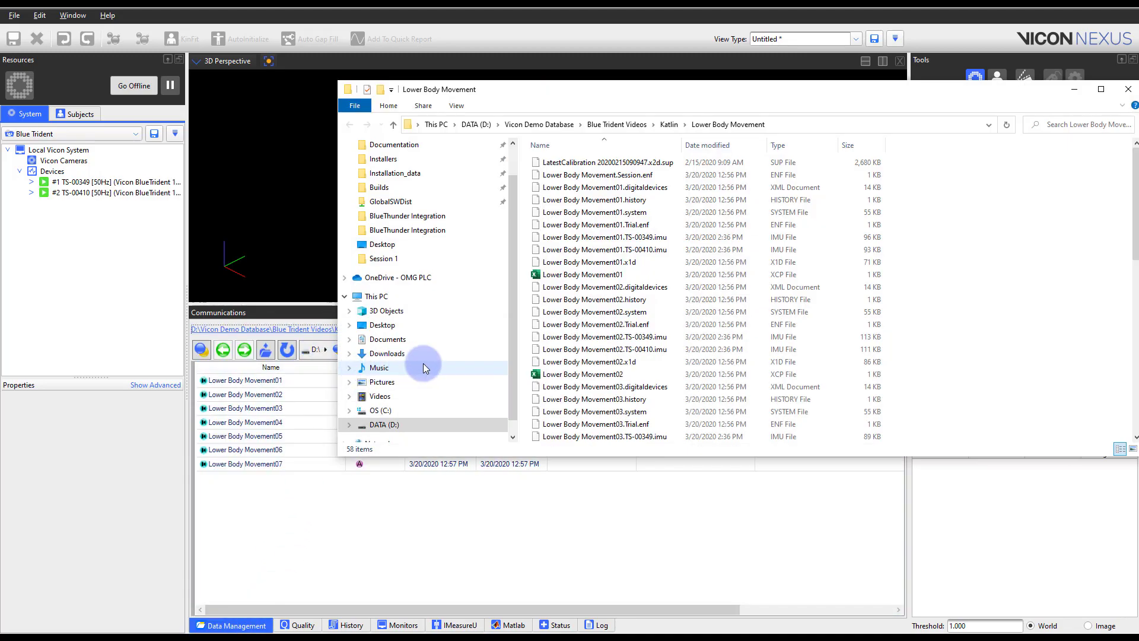
Check the TS-00349 and TS-00410 .imu files in Lower Body Movement01, then close Explorer.
click(592, 261)
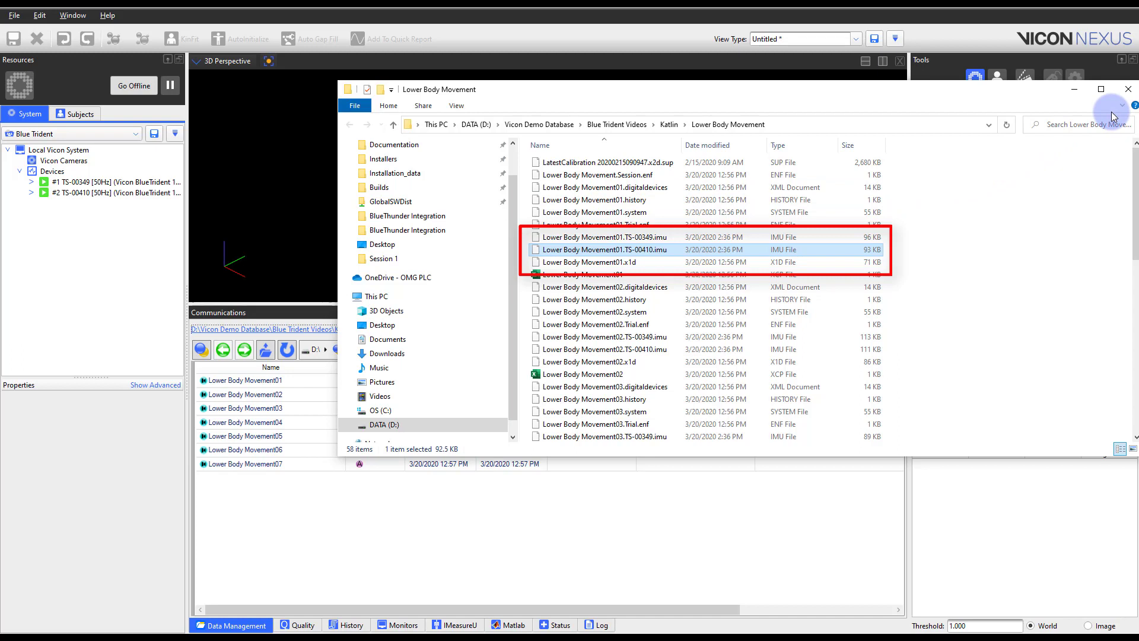
click(1128, 88)
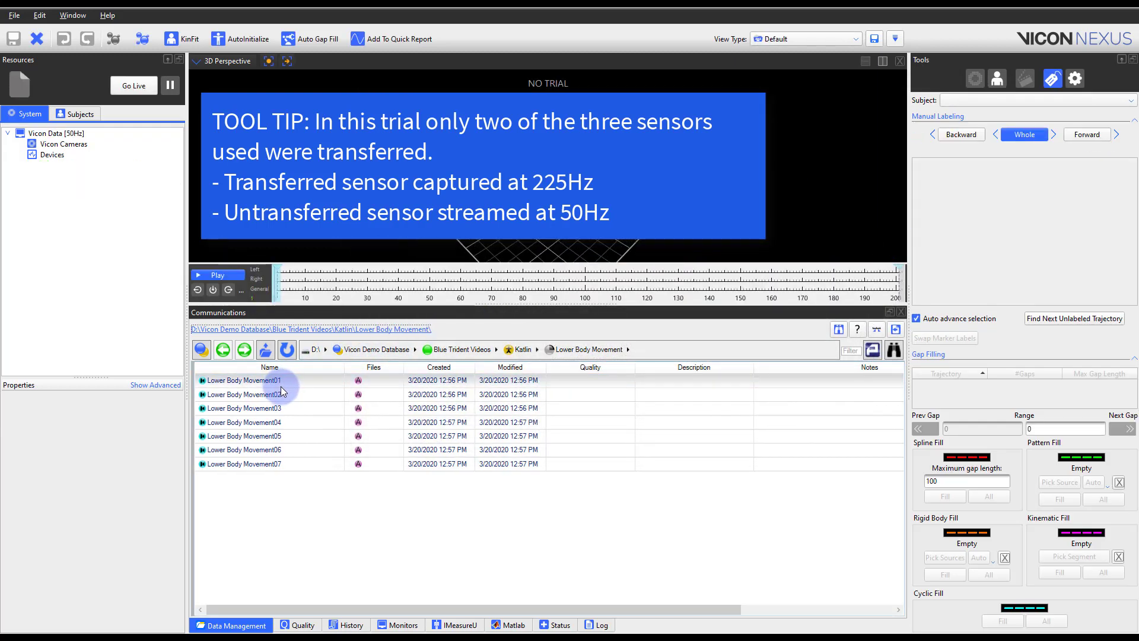
Load Lower Body Movement01 to see the transferred sensors at 225 Hz and TS-00385 at 50 Hz.
double_click(244, 380)
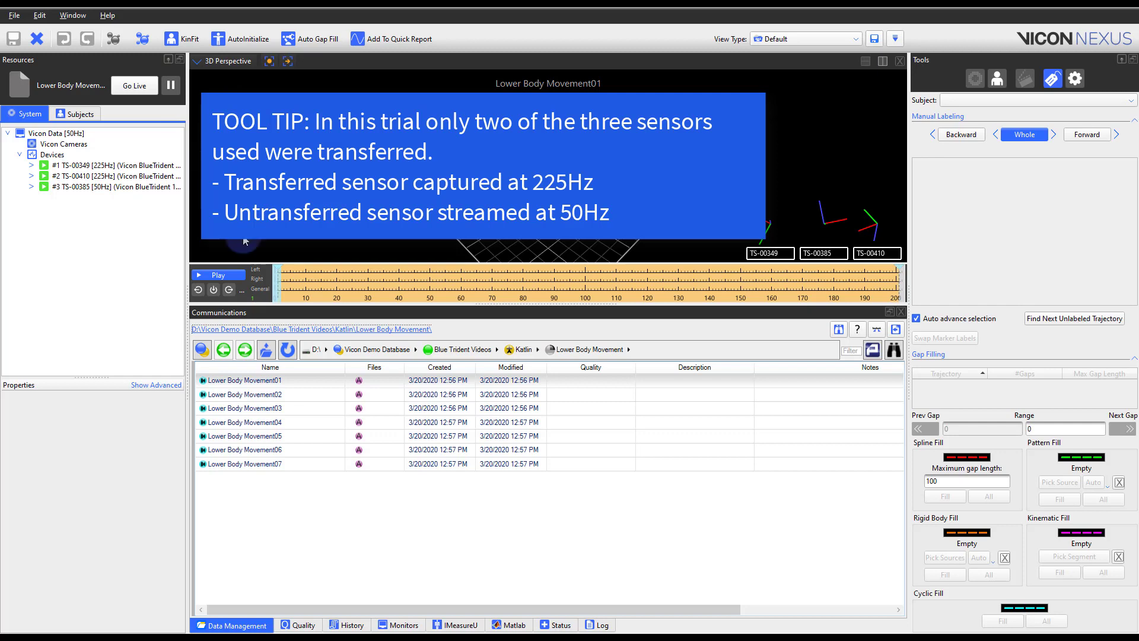
click(455, 624)
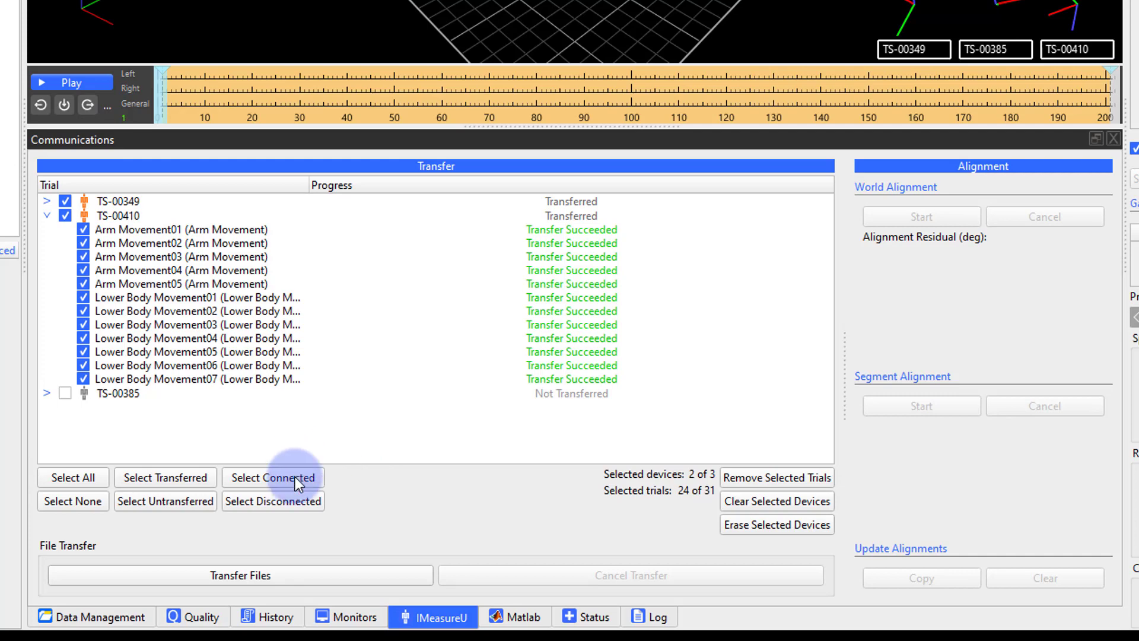
mouse_move(714, 524)
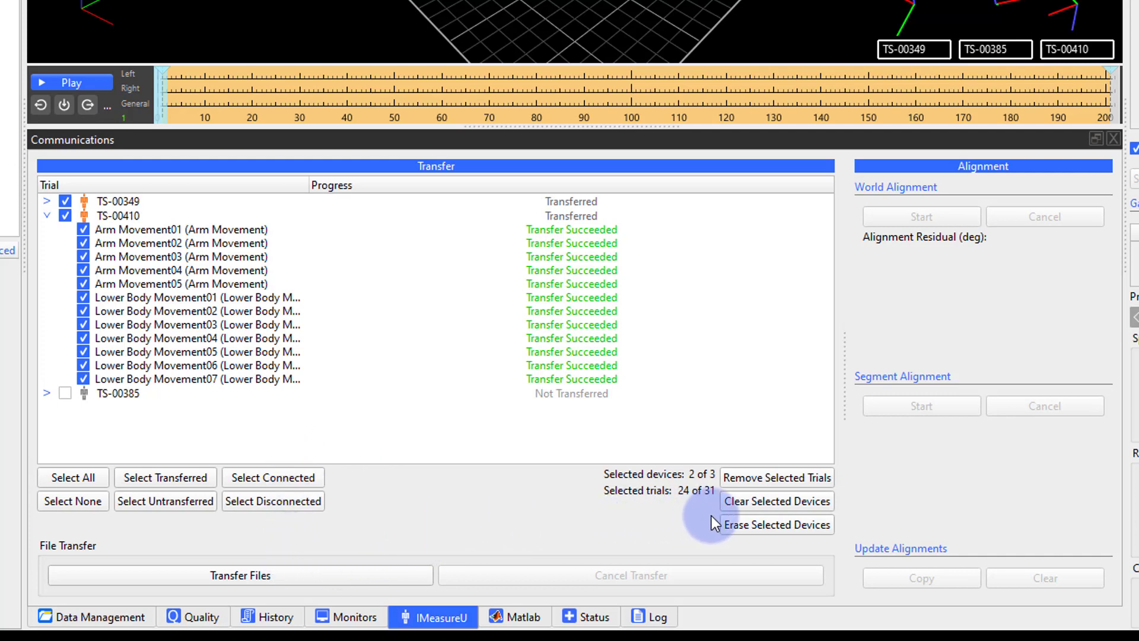
Erase the onboard captured files from TS-00349 and TS-00410, confirming the warning.
click(776, 525)
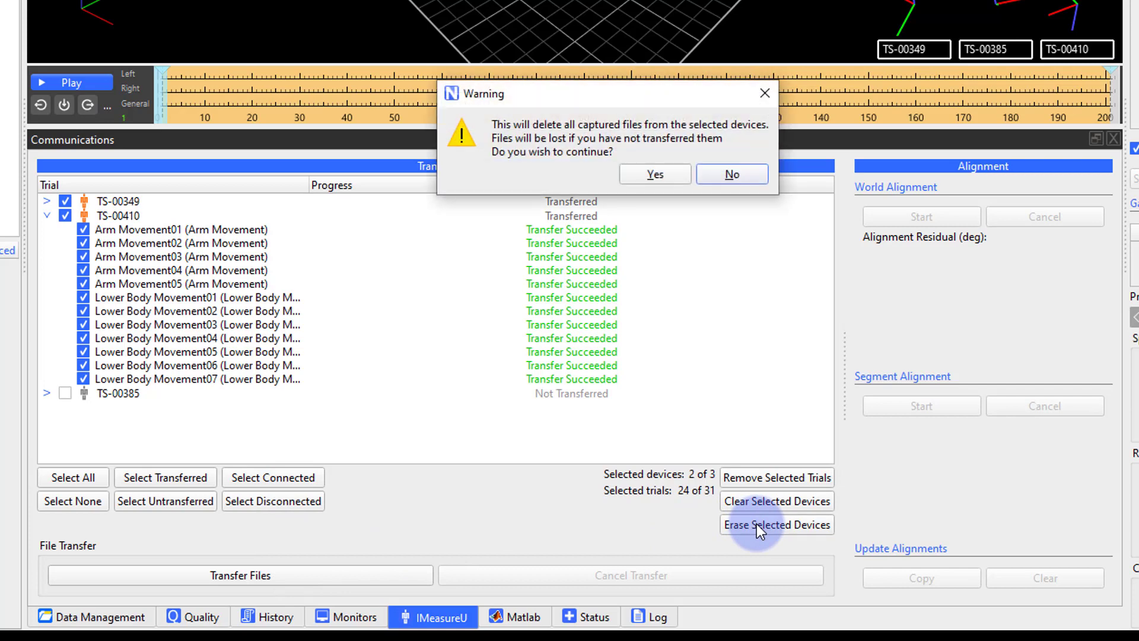
mouse_move(668, 182)
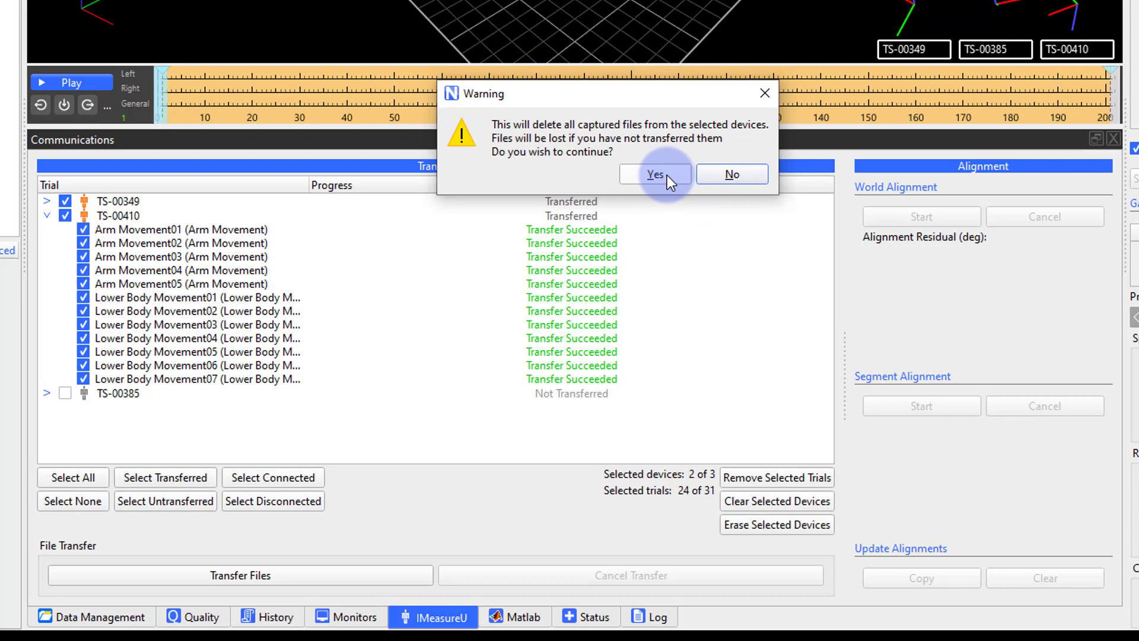
click(653, 175)
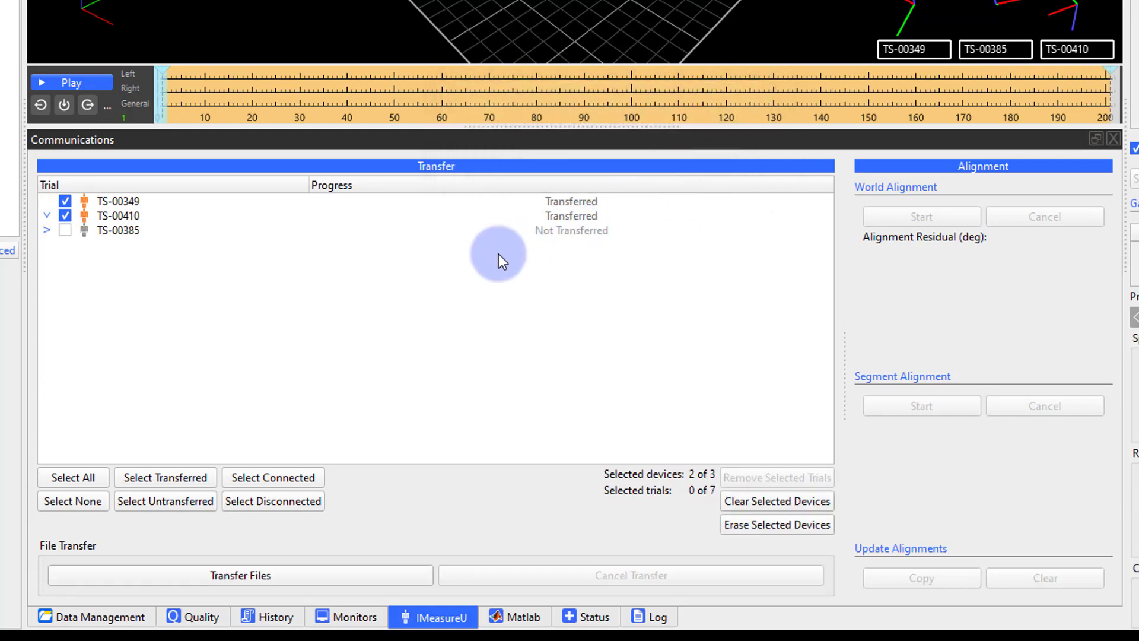
mouse_move(326, 341)
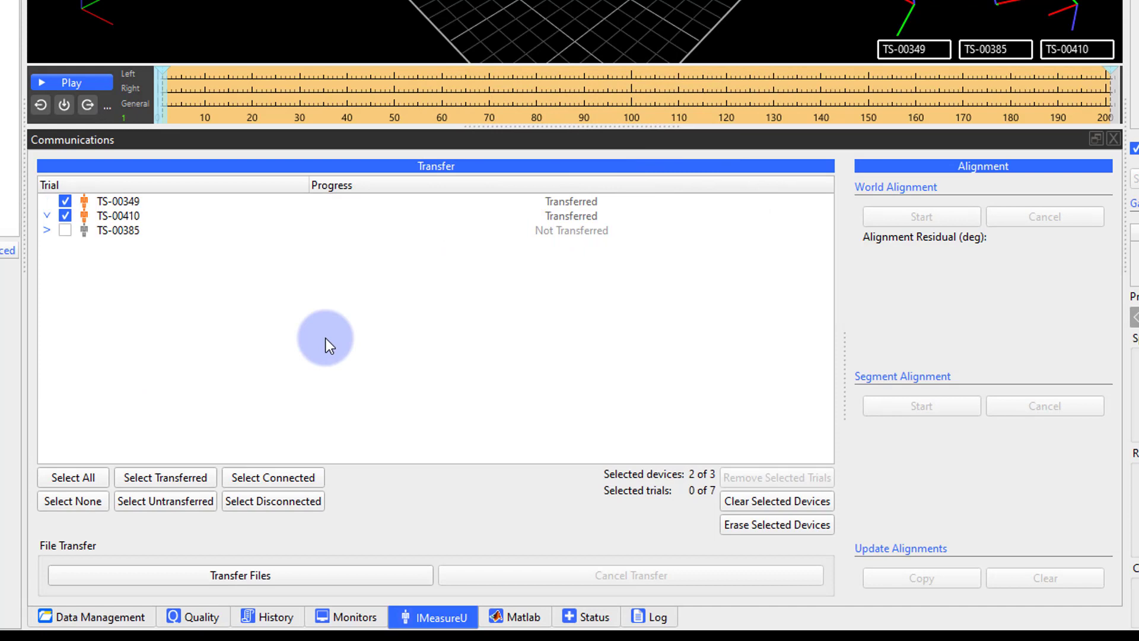